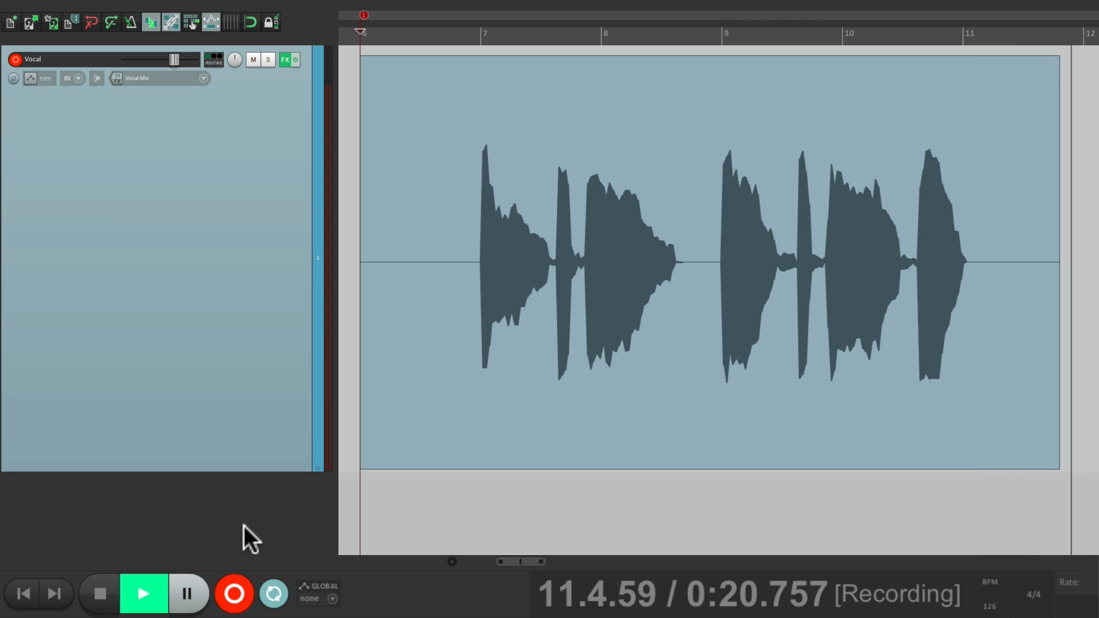
# - Stop the first vocal pass and start recording a second pass on the Vocal track
pyautogui.click(99, 594)
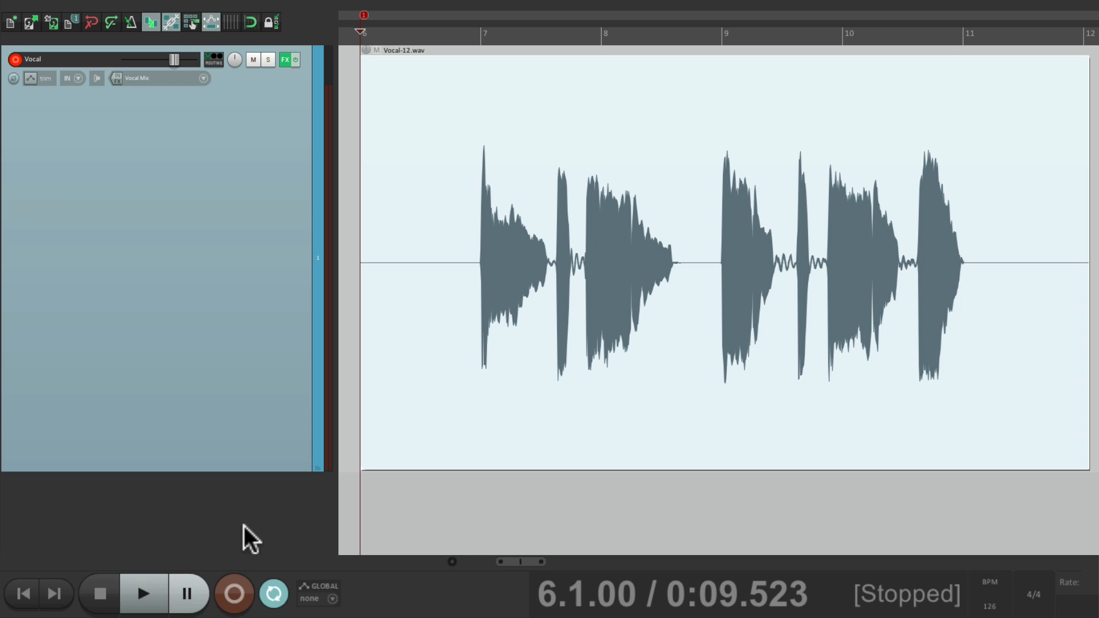
pyautogui.click(234, 594)
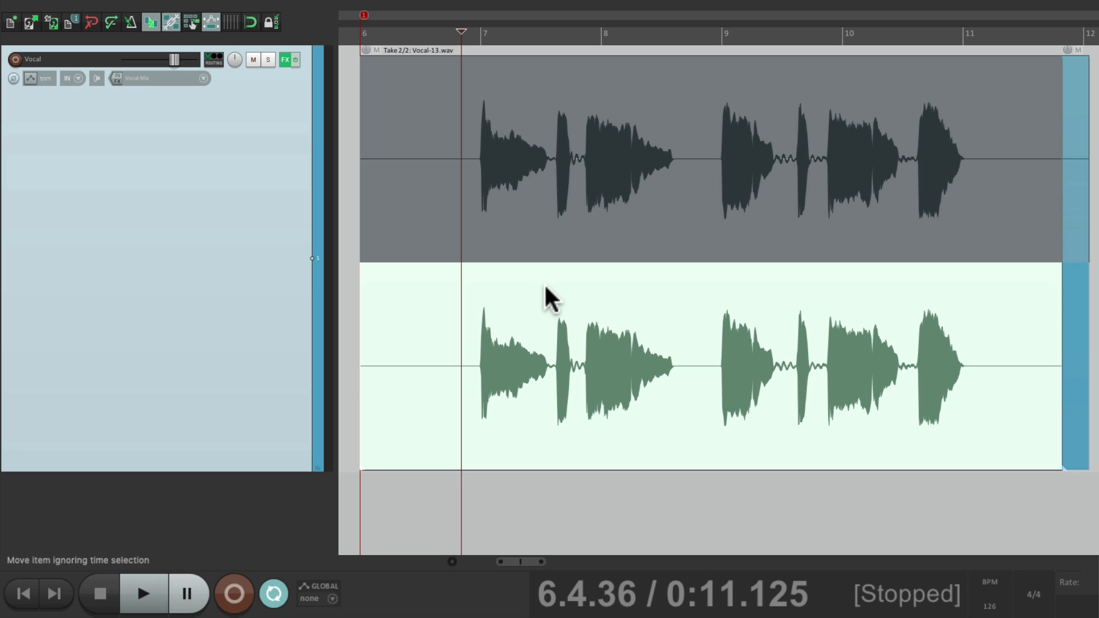
# - Select the two-take vocal item and switch its active take to the other one (Vocal-12)
pyautogui.click(143, 593)
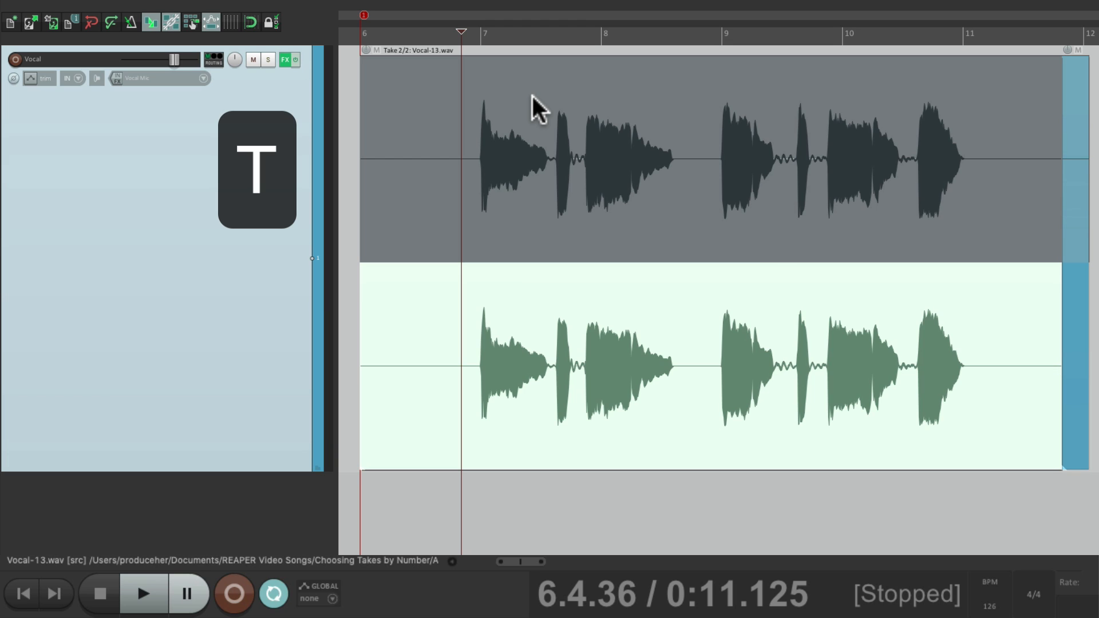
pyautogui.press('shift+t')
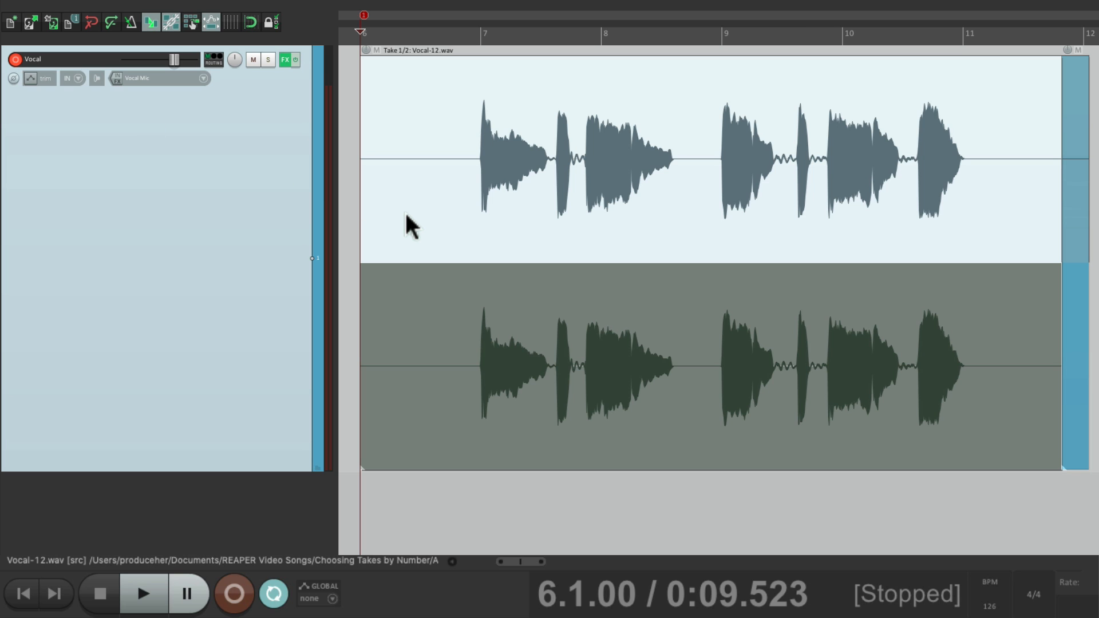
# - Record further passes over the item until it holds eight stacked takes, then stop
pyautogui.click(233, 594)
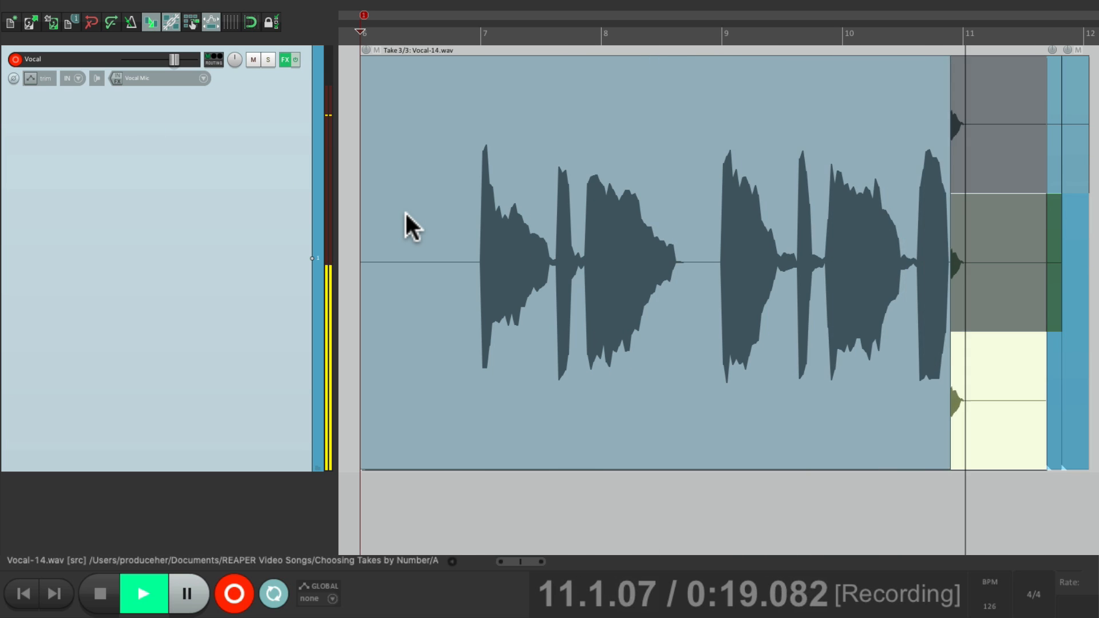
pyautogui.click(99, 594)
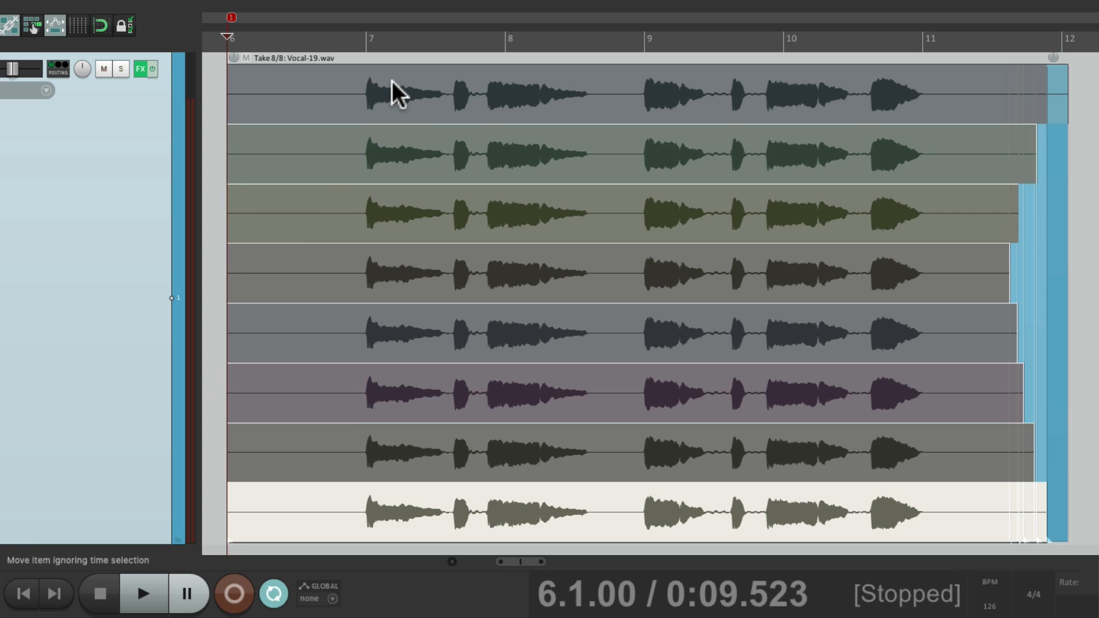
# - Cycle through the eight takes, make take 7 (Vocal-18) active and play it back
pyautogui.click(143, 594)
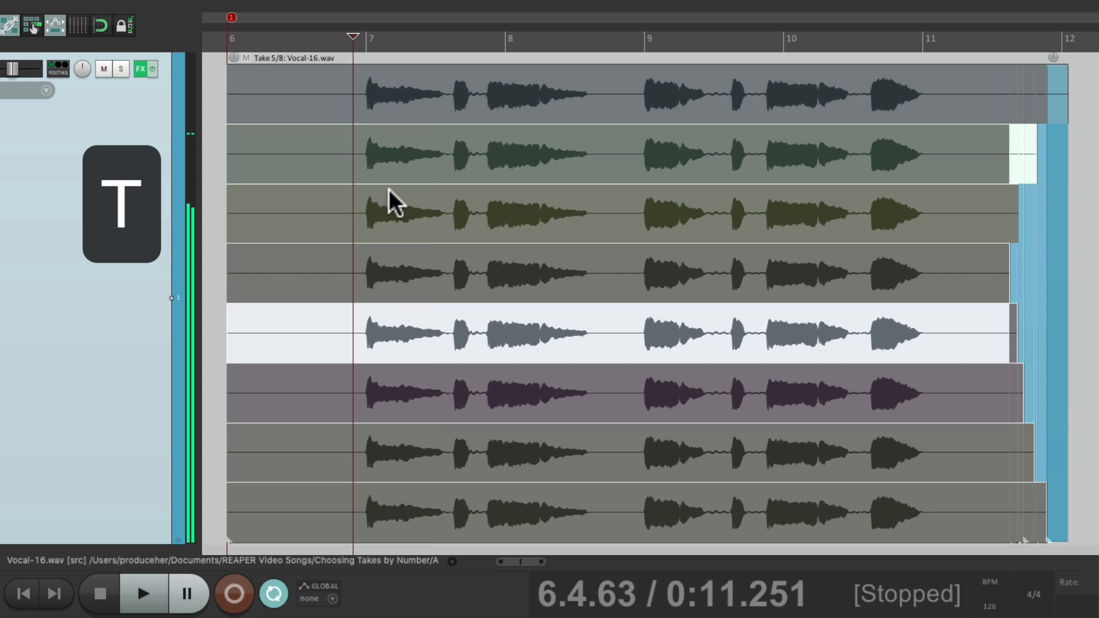
pyautogui.press('shift+t')
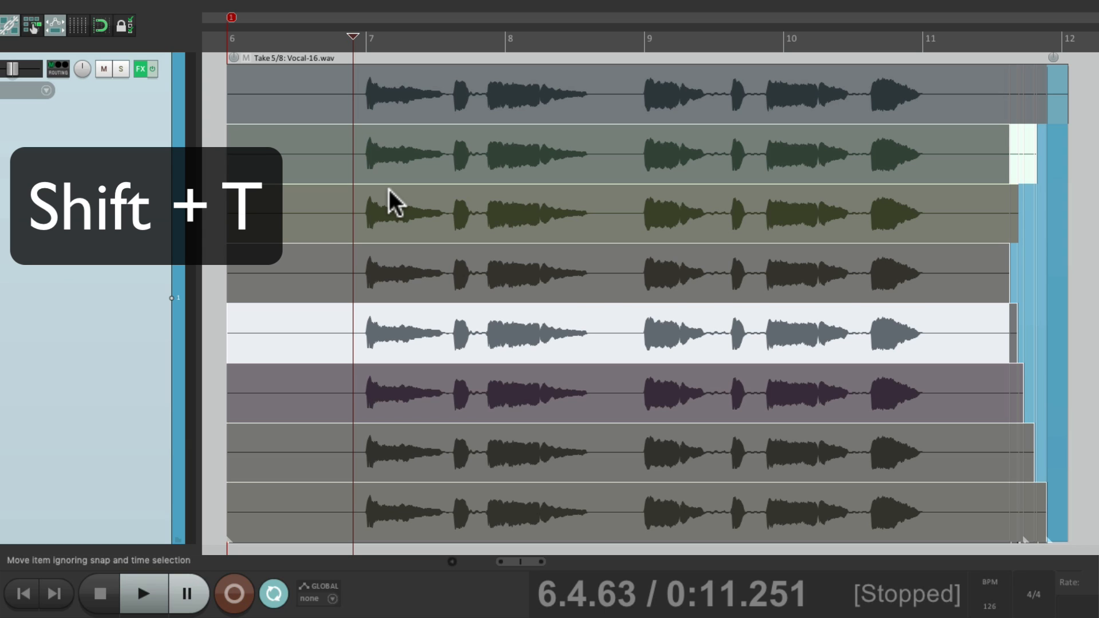
pyautogui.press('shift+t')
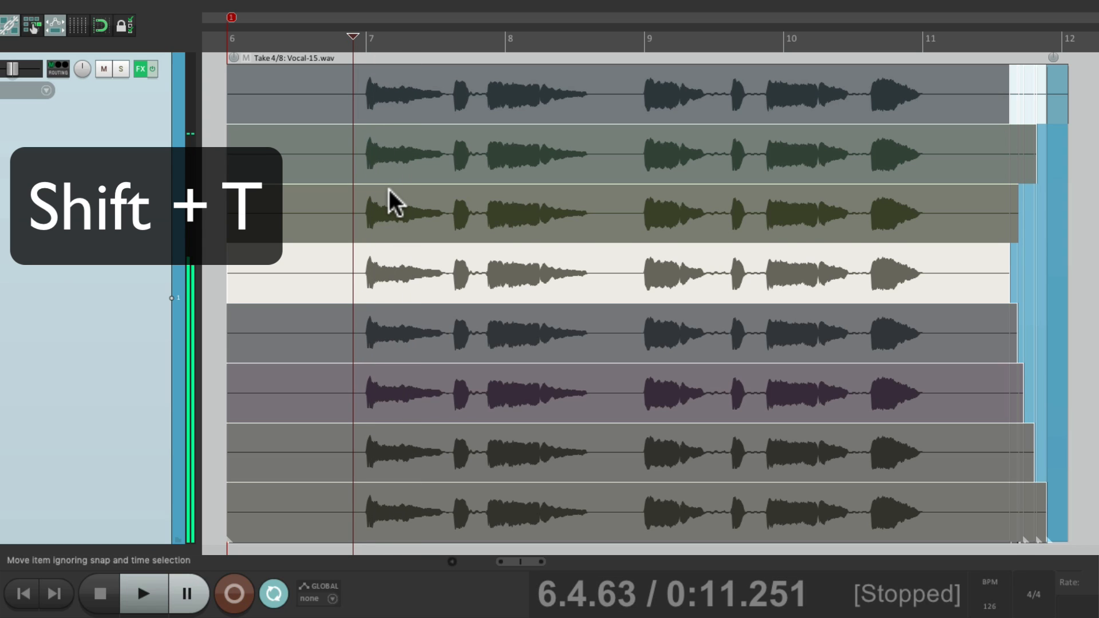
pyautogui.press('shift+t')
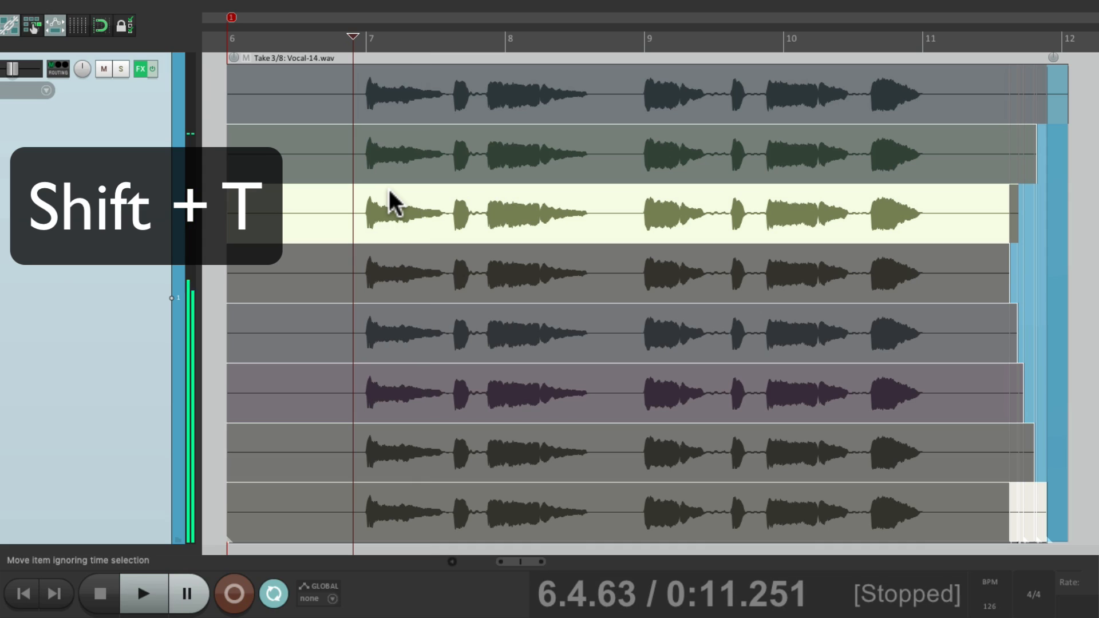
pyautogui.press('shift+t')
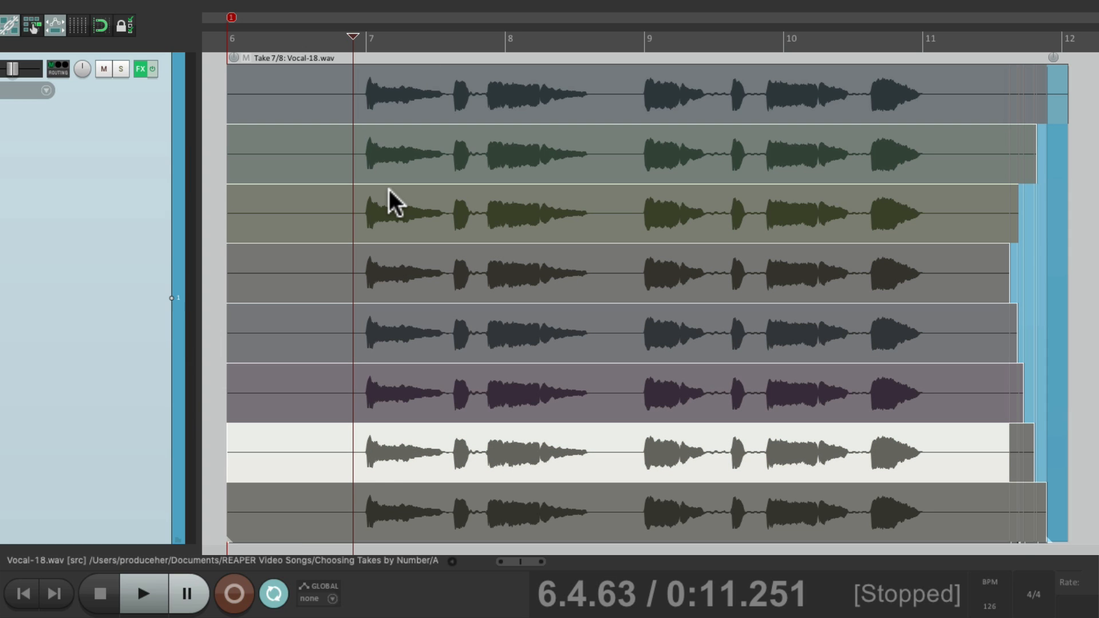
pyautogui.click(143, 592)
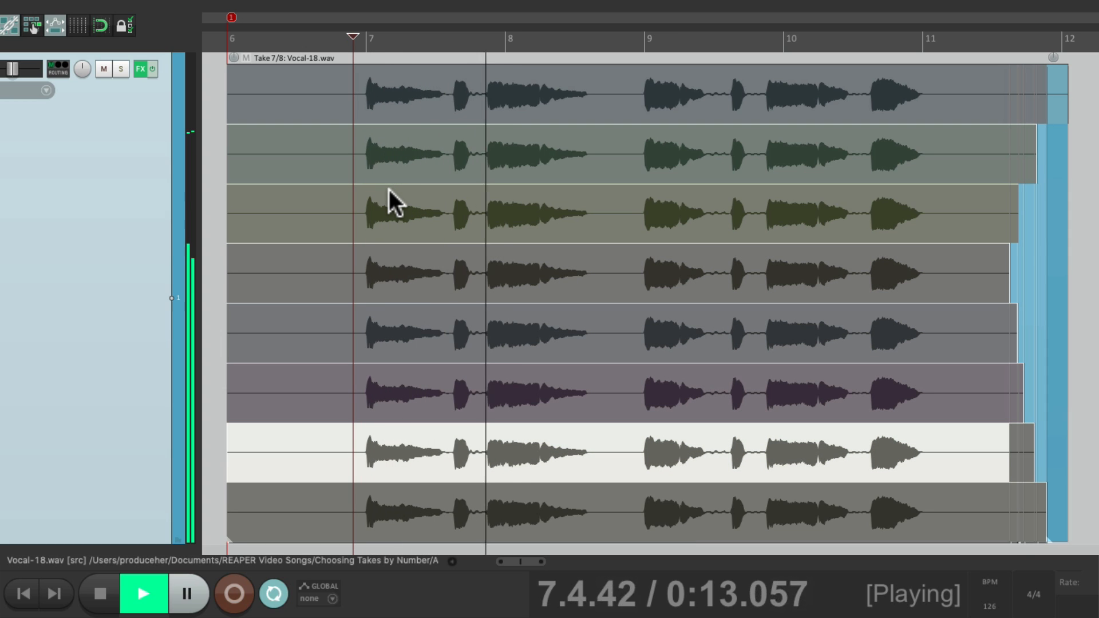
pyautogui.click(99, 594)
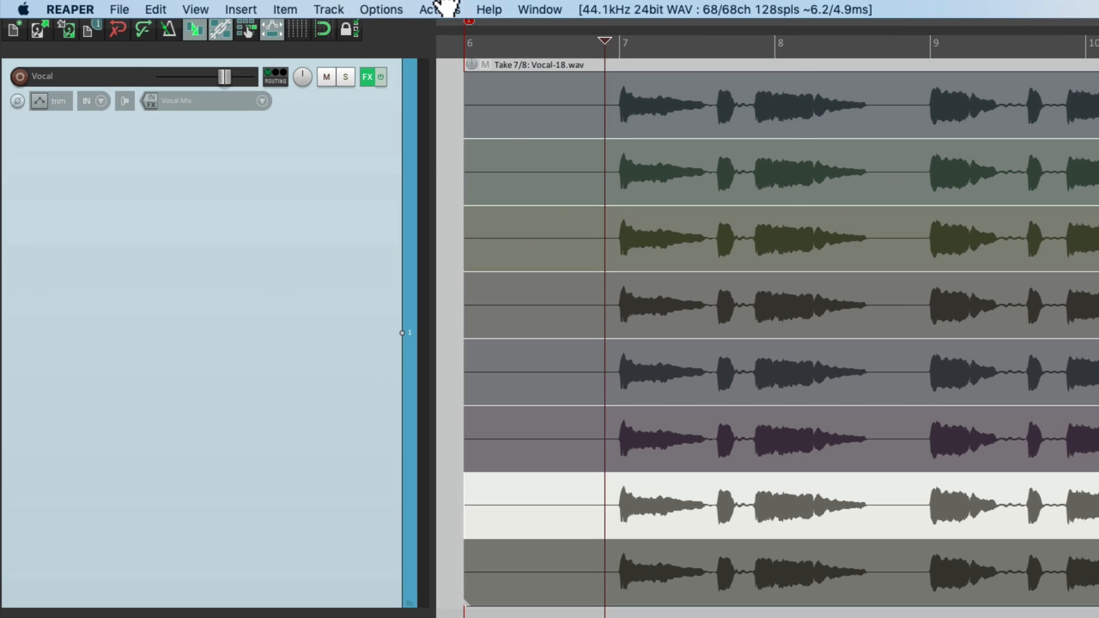
# - Show the action list filtered to 'take' and inspect the next/previous take actions' shortcuts
pyautogui.click(439, 9)
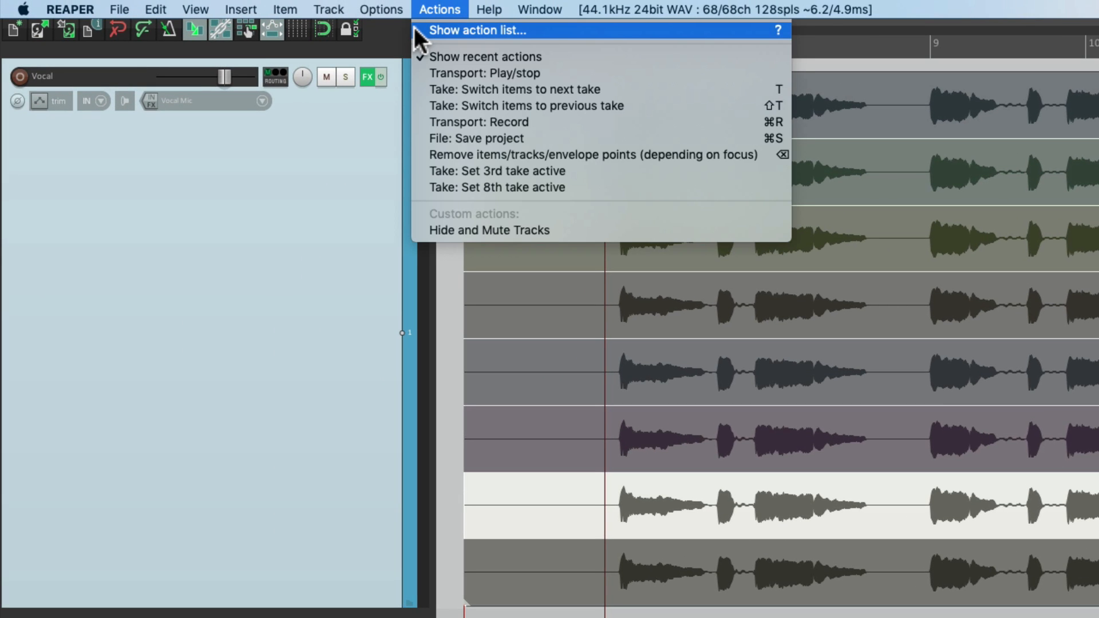
pyautogui.click(476, 30)
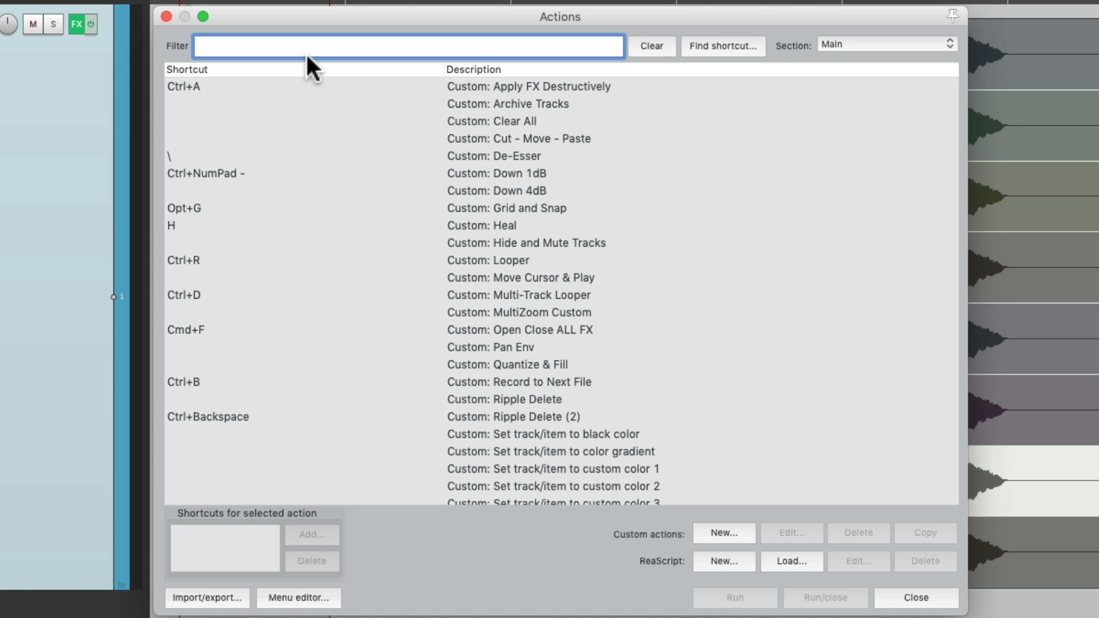
pyautogui.write('take:')
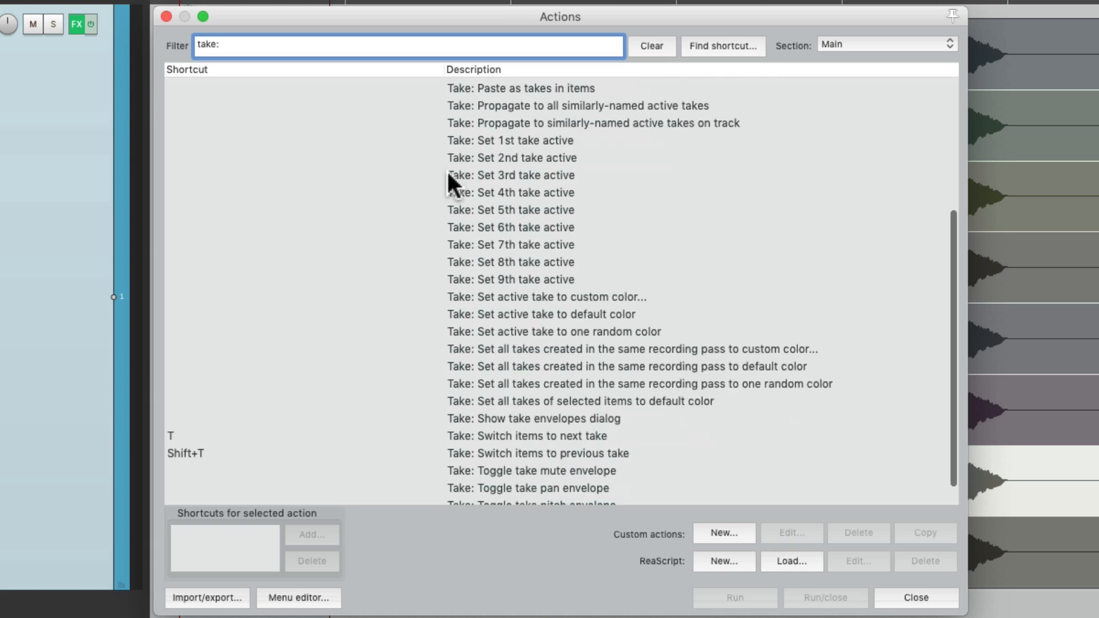
pyautogui.scroll(-3)
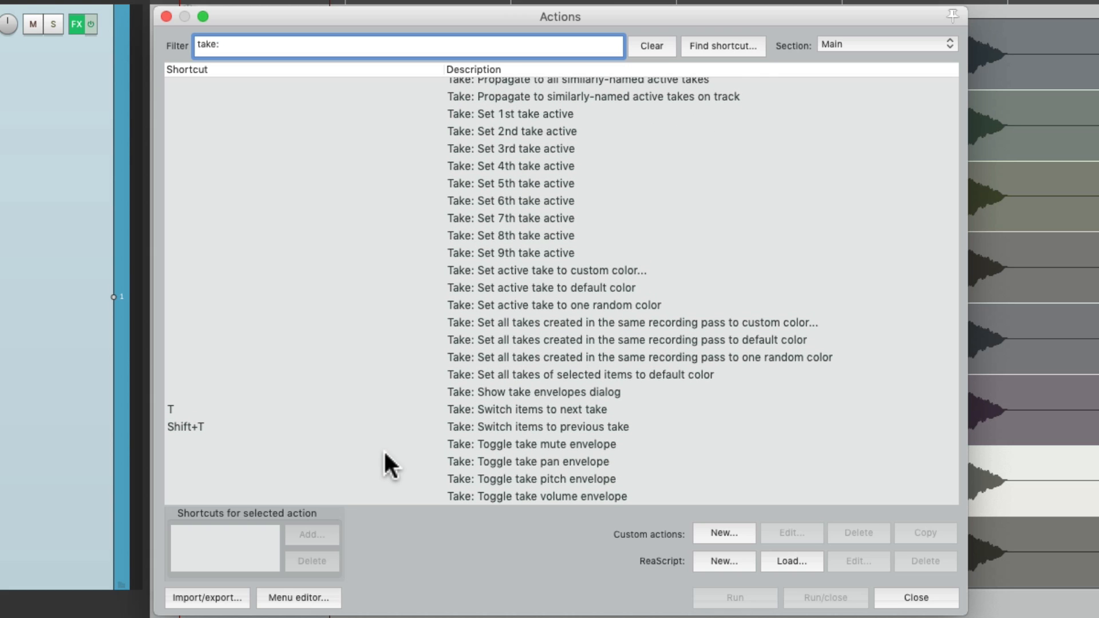
pyautogui.moveTo(522, 435)
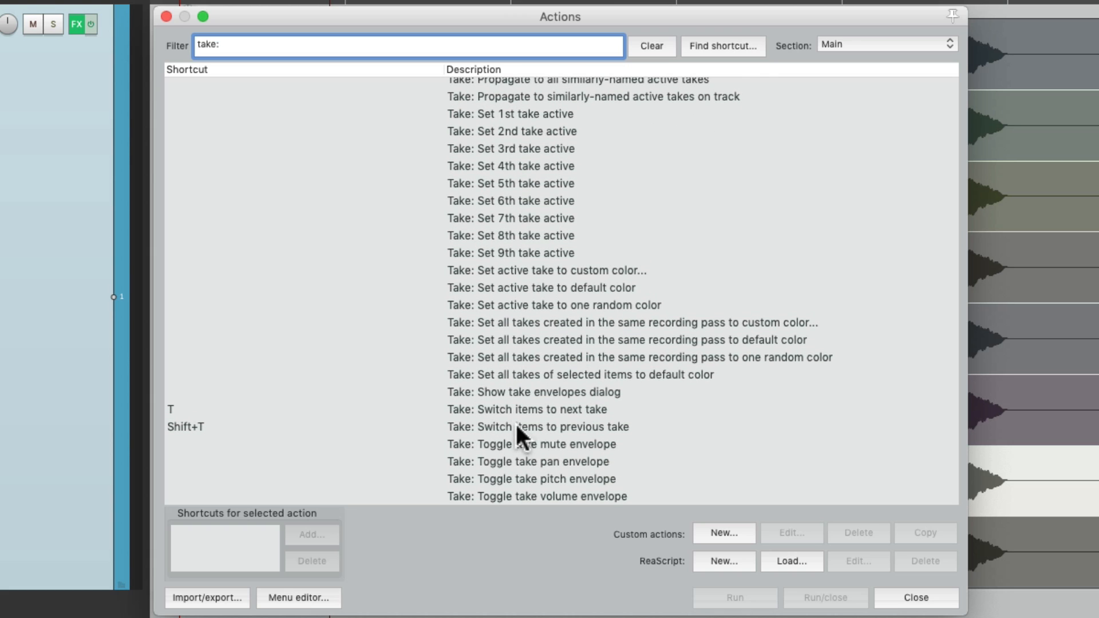
pyautogui.click(526, 409)
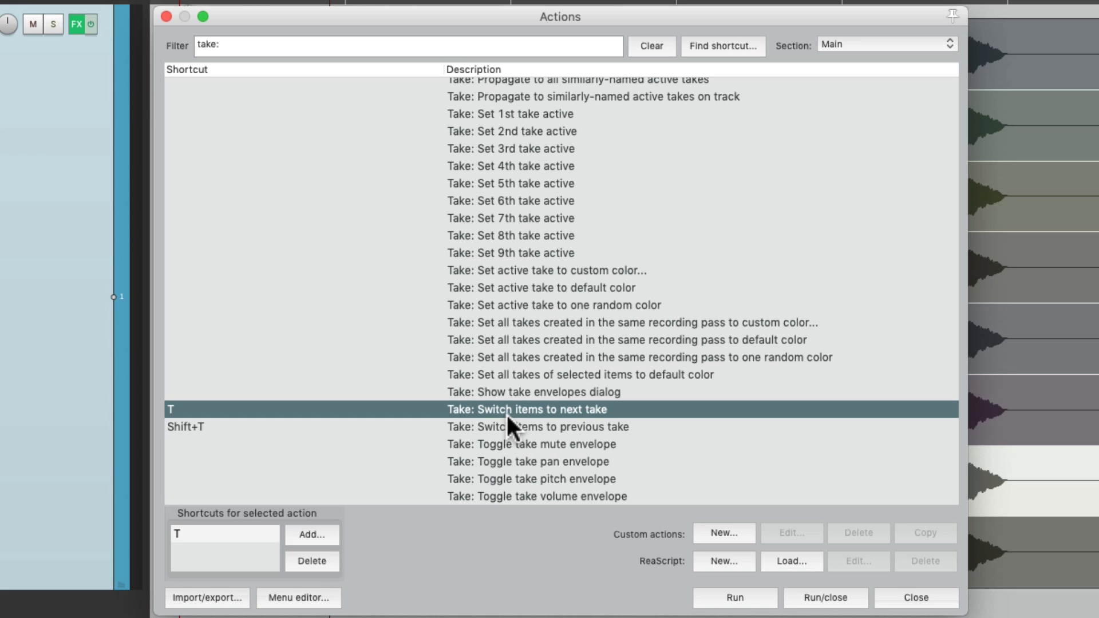
pyautogui.click(539, 427)
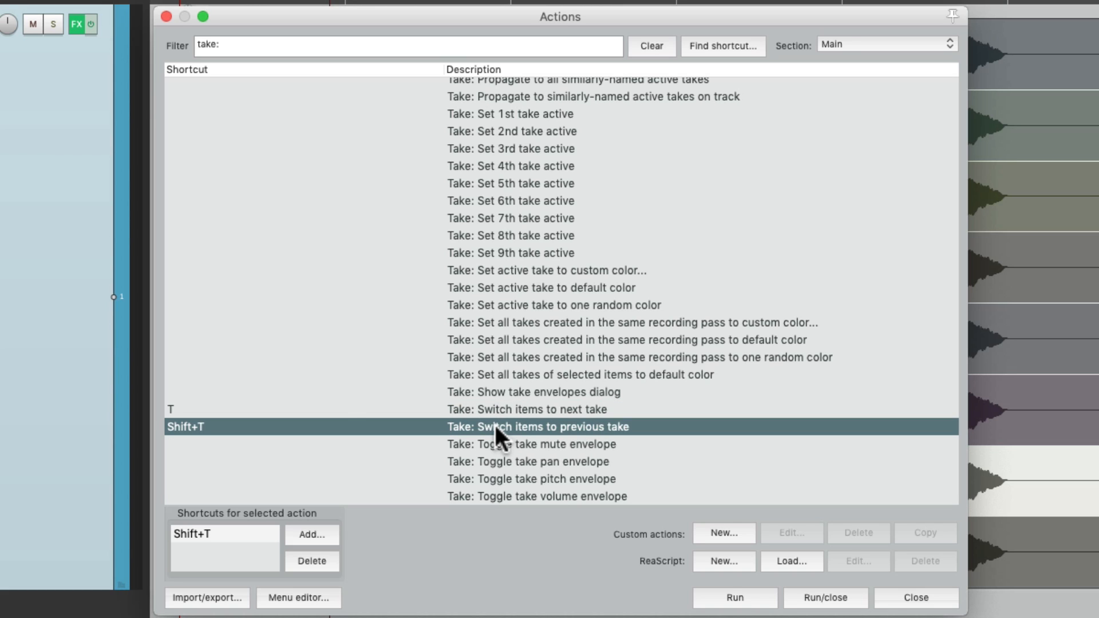
pyautogui.click(526, 410)
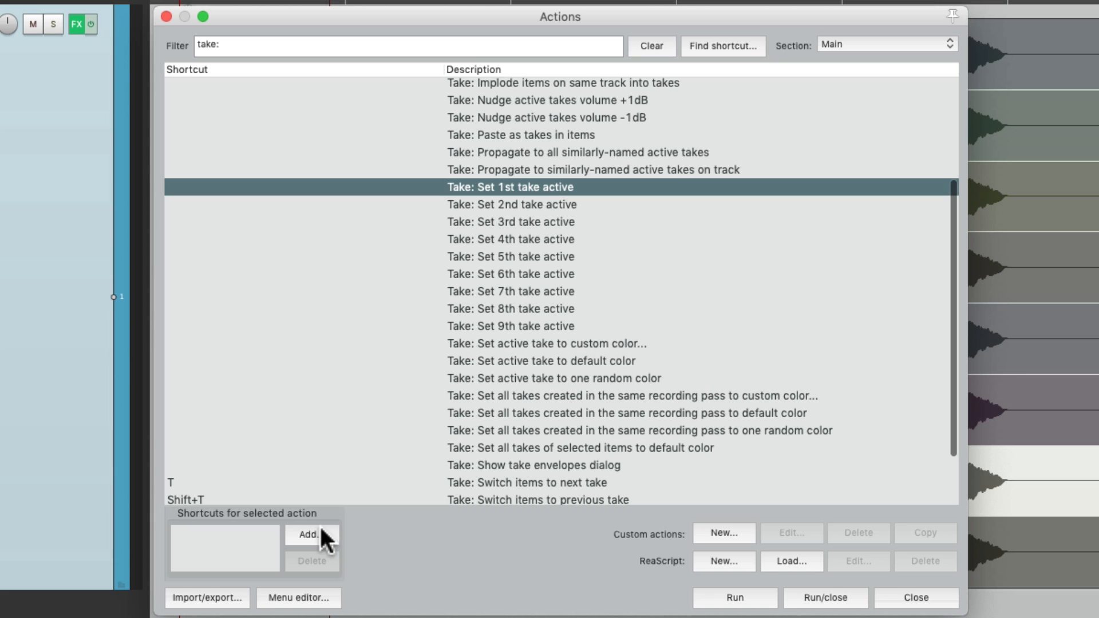
# - Assign number keys 1–8 to the Set 1st–8th take active actions
pyautogui.click(307, 534)
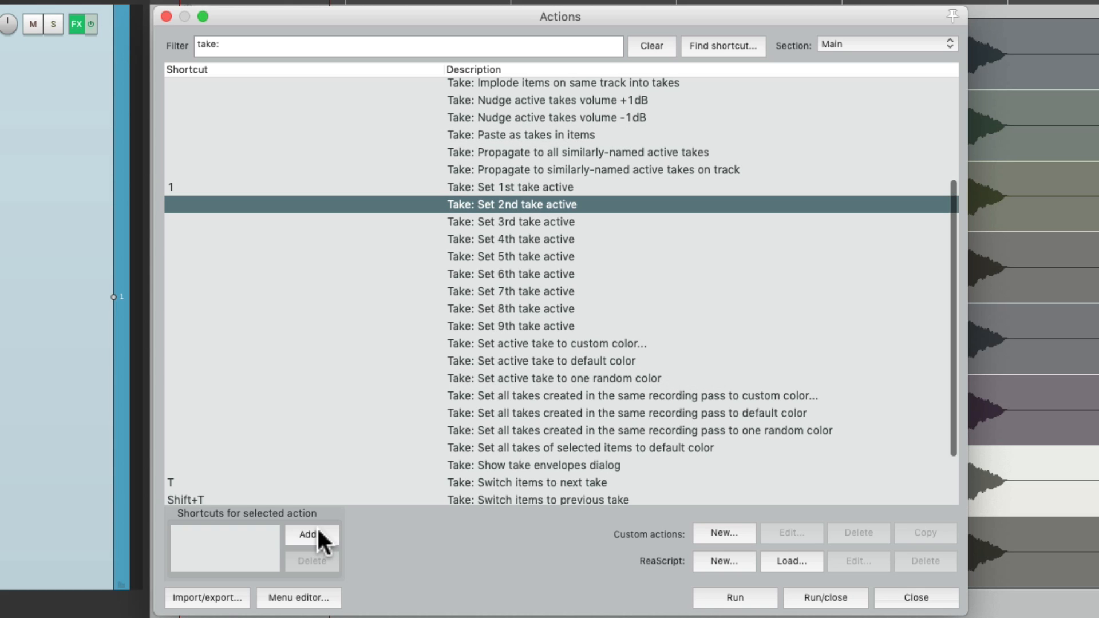
pyautogui.click(311, 535)
pyautogui.write('5')
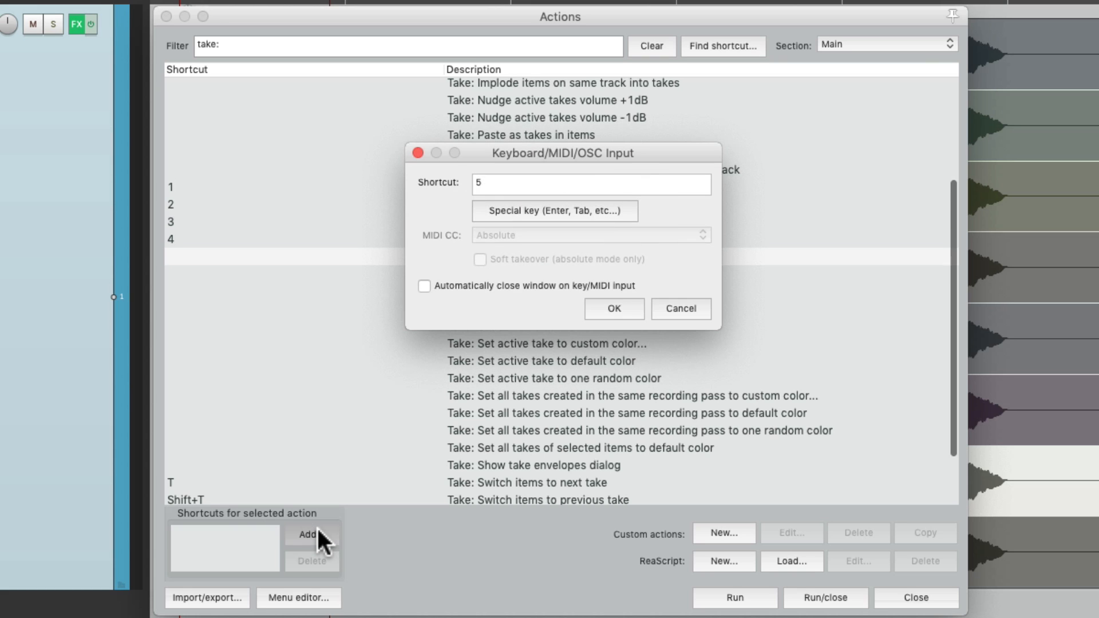
pyautogui.click(613, 308)
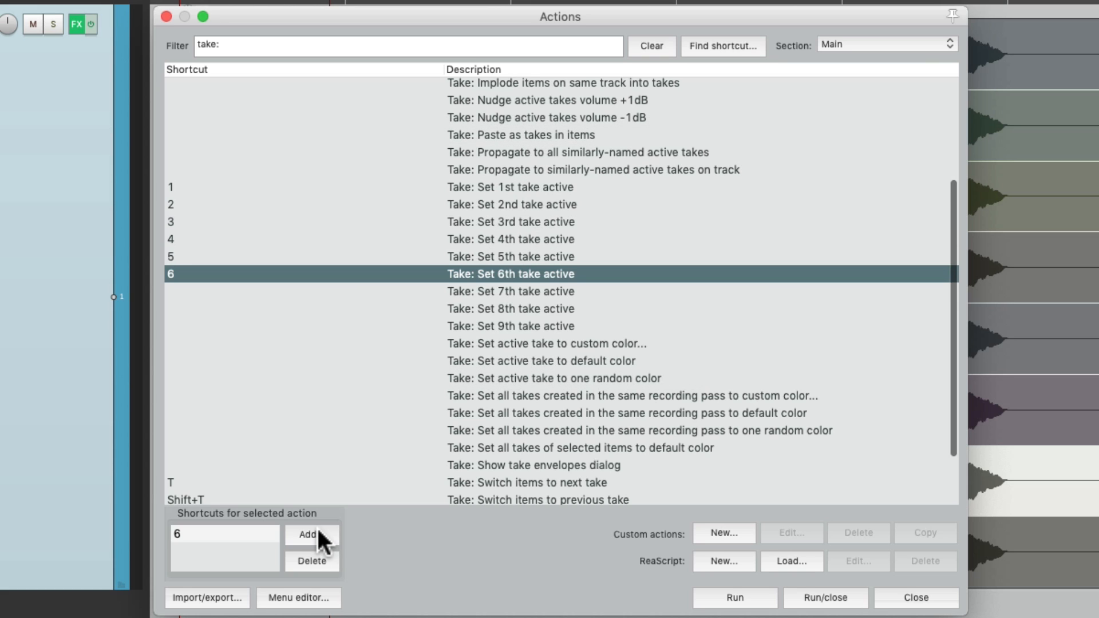
pyautogui.click(510, 308)
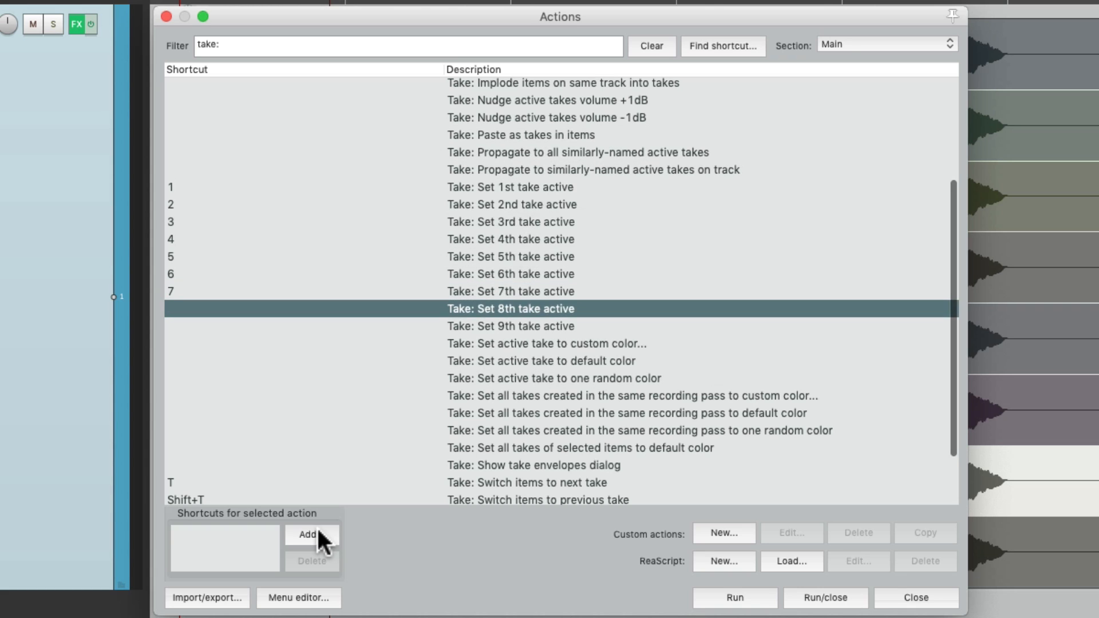
pyautogui.click(311, 535)
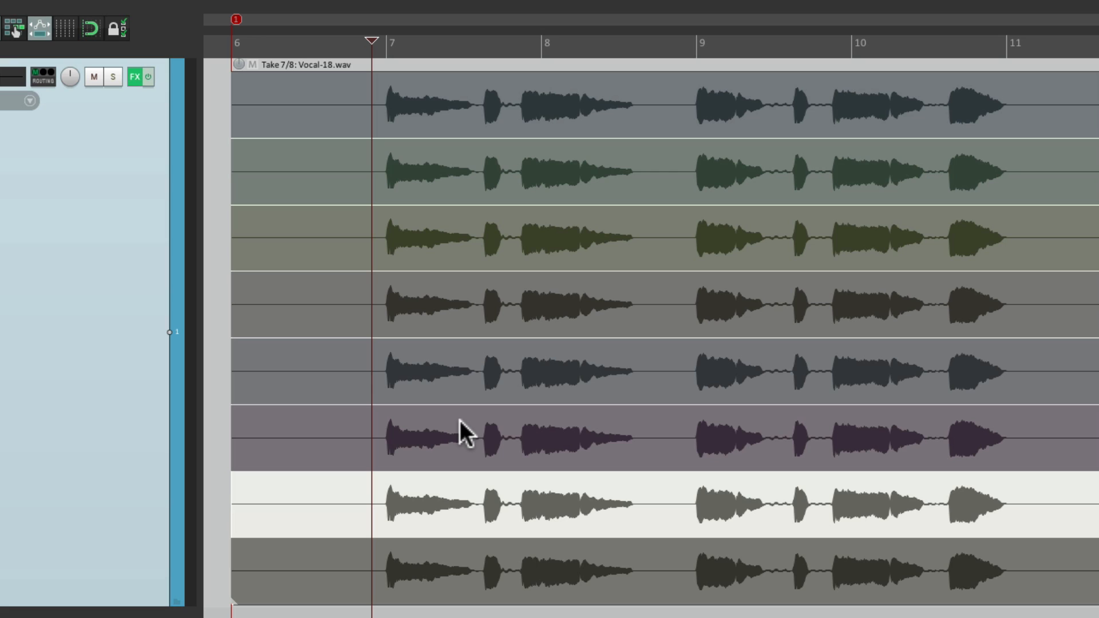
pyautogui.moveTo(346, 96)
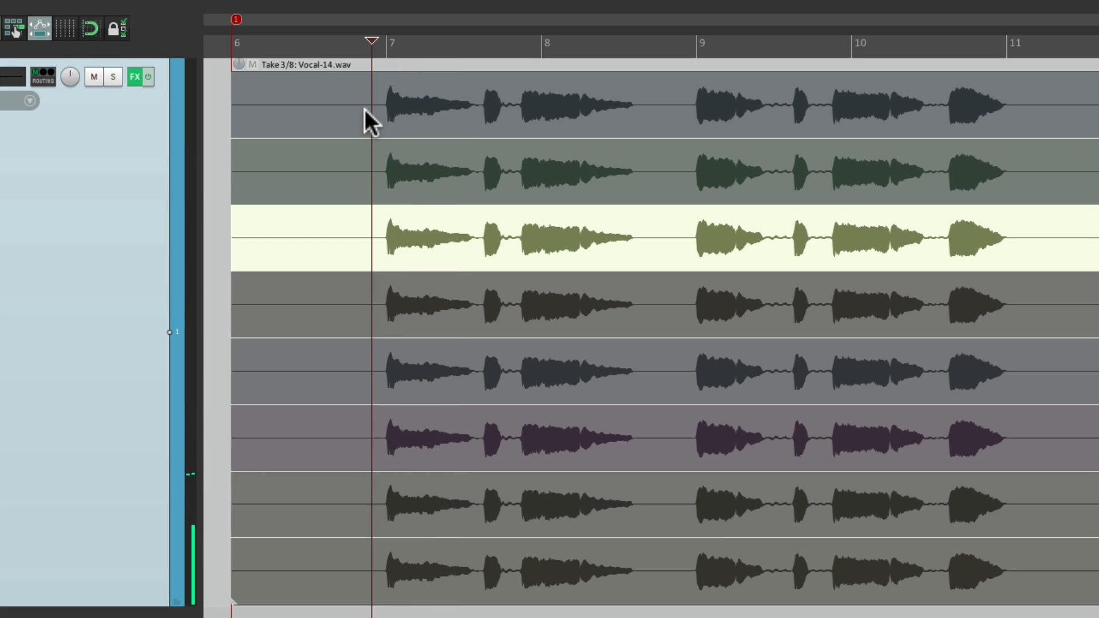
pyautogui.moveTo(644, 147)
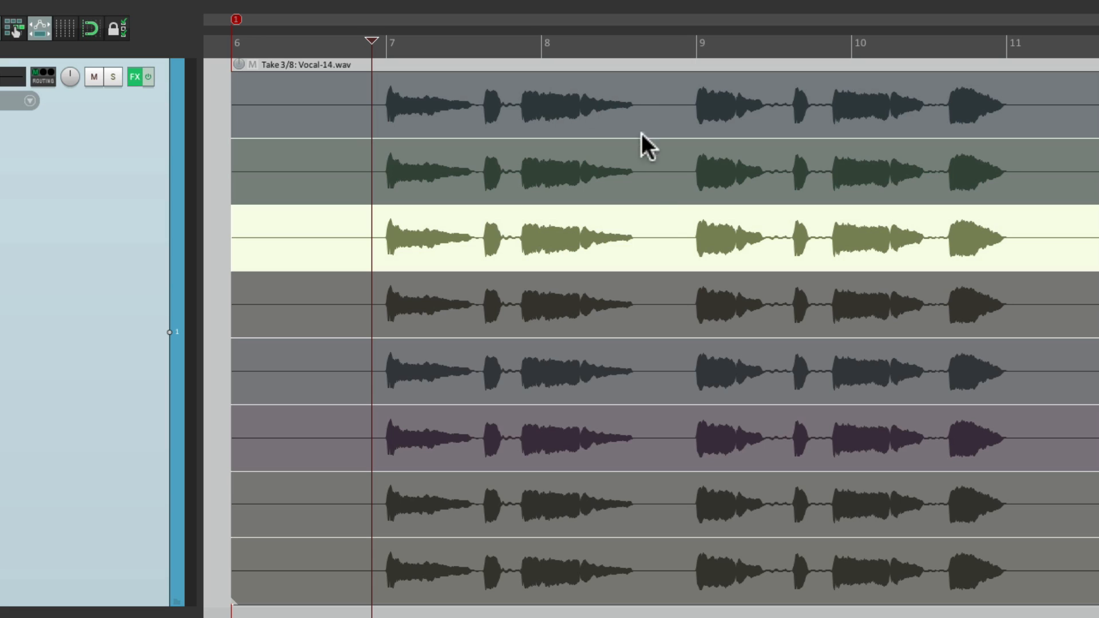
pyautogui.moveTo(666, 245)
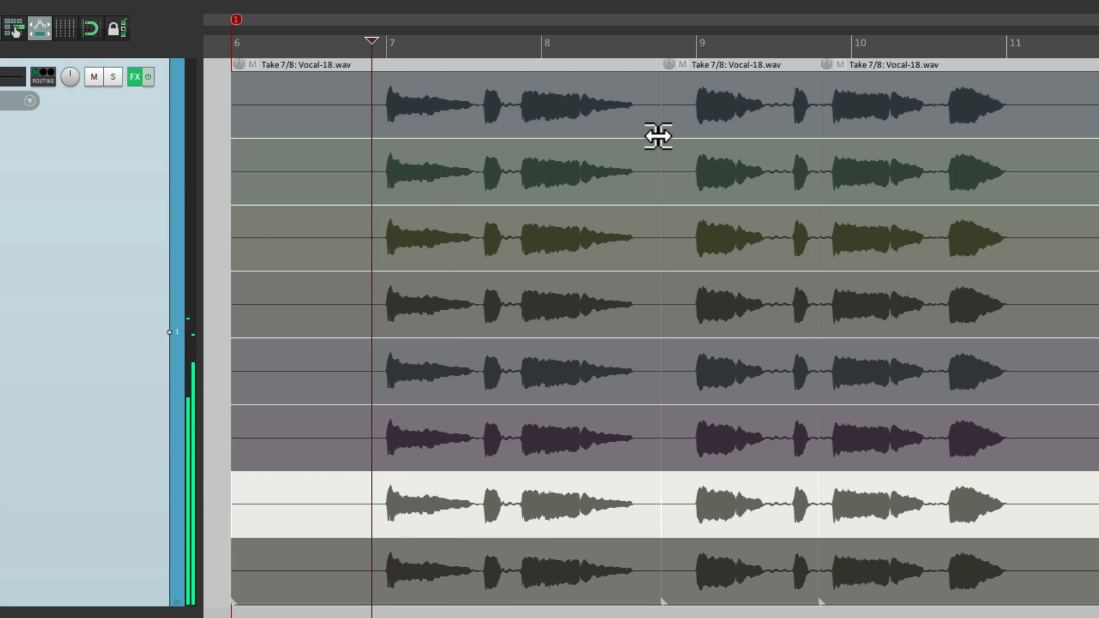
# - Set the split vocal item's first section to take 6 and the following section to take 8
pyautogui.click(736, 171)
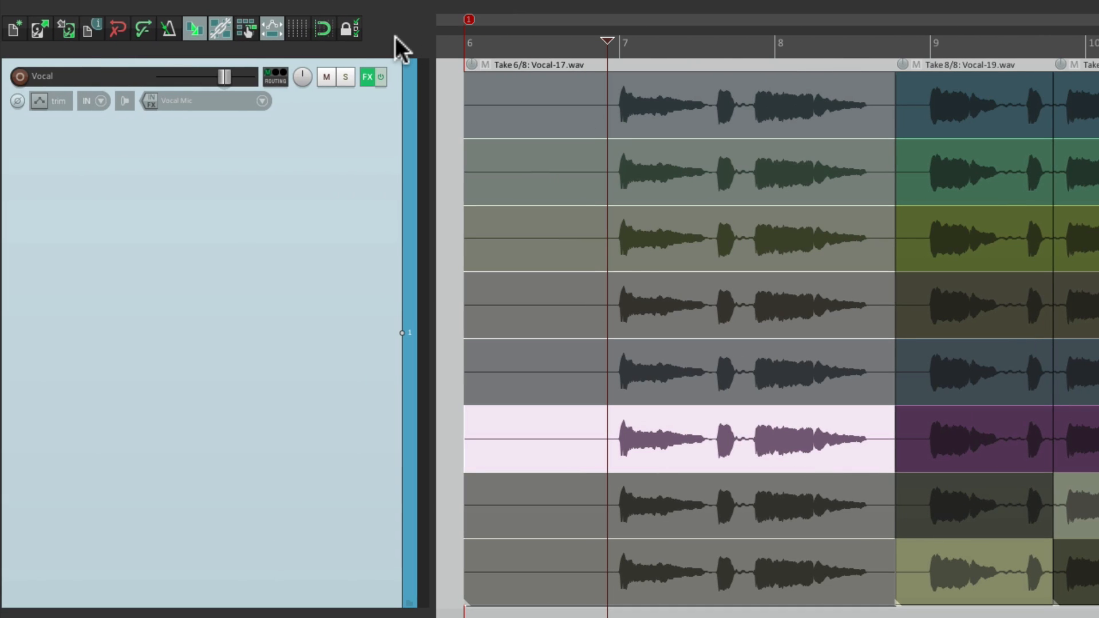
# - Open Toolbar 1 as a floating window from the main toolbar's context menu
pyautogui.rightClick(396, 44)
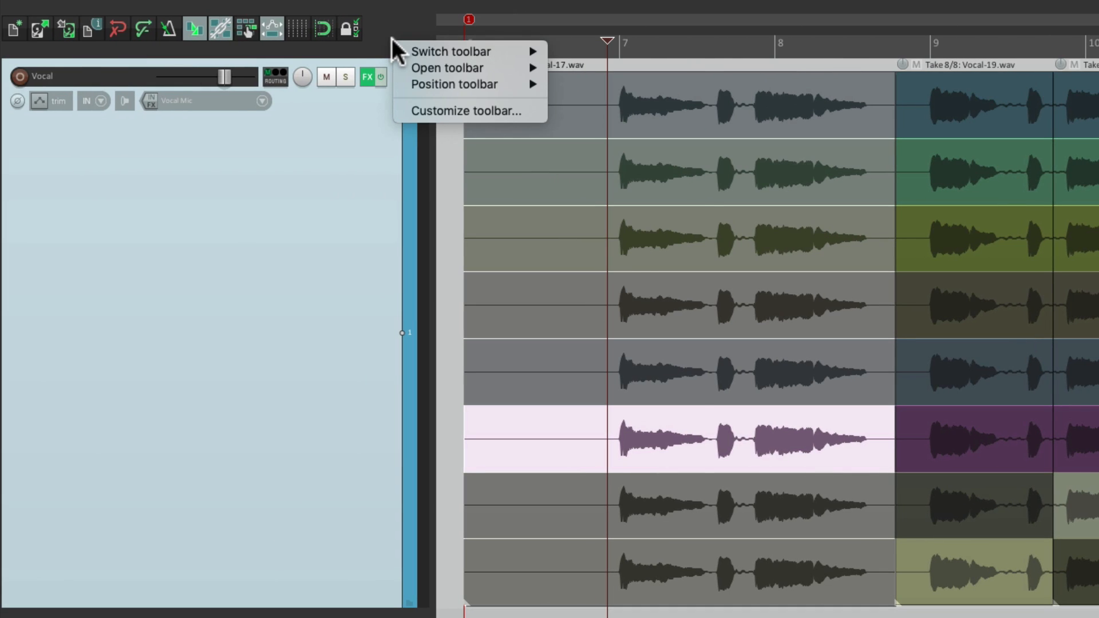
pyautogui.moveTo(447, 68)
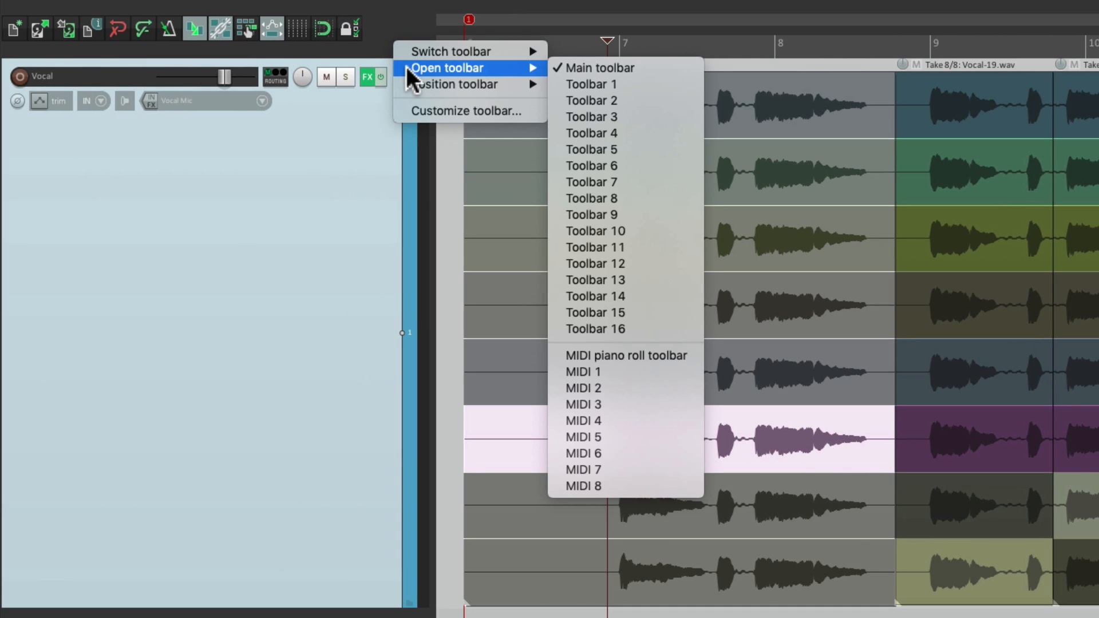
pyautogui.moveTo(670, 98)
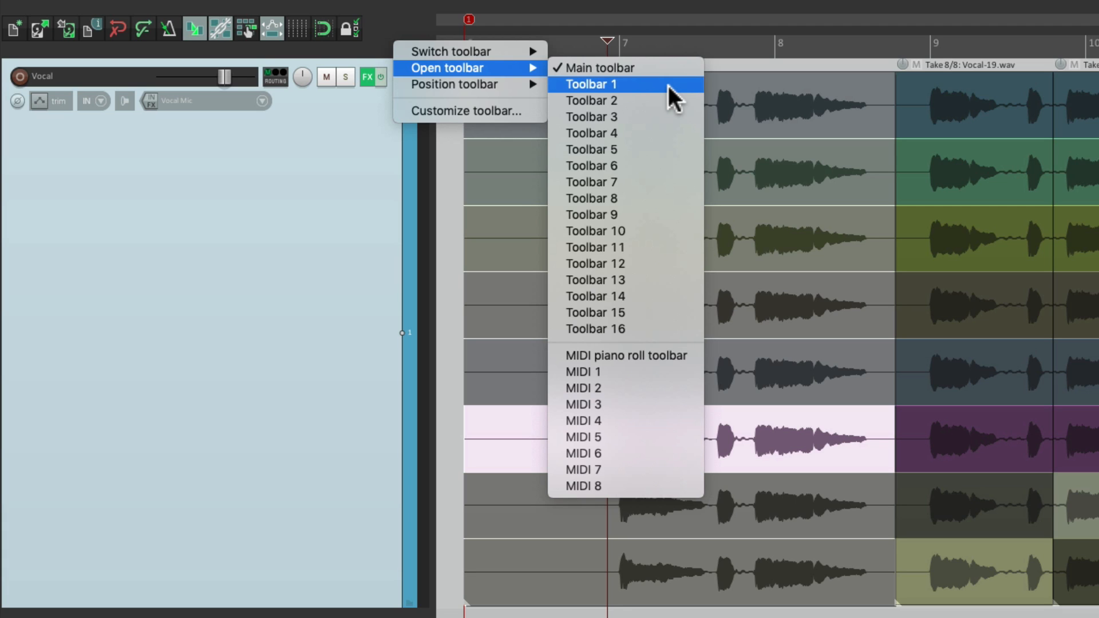
pyautogui.click(590, 84)
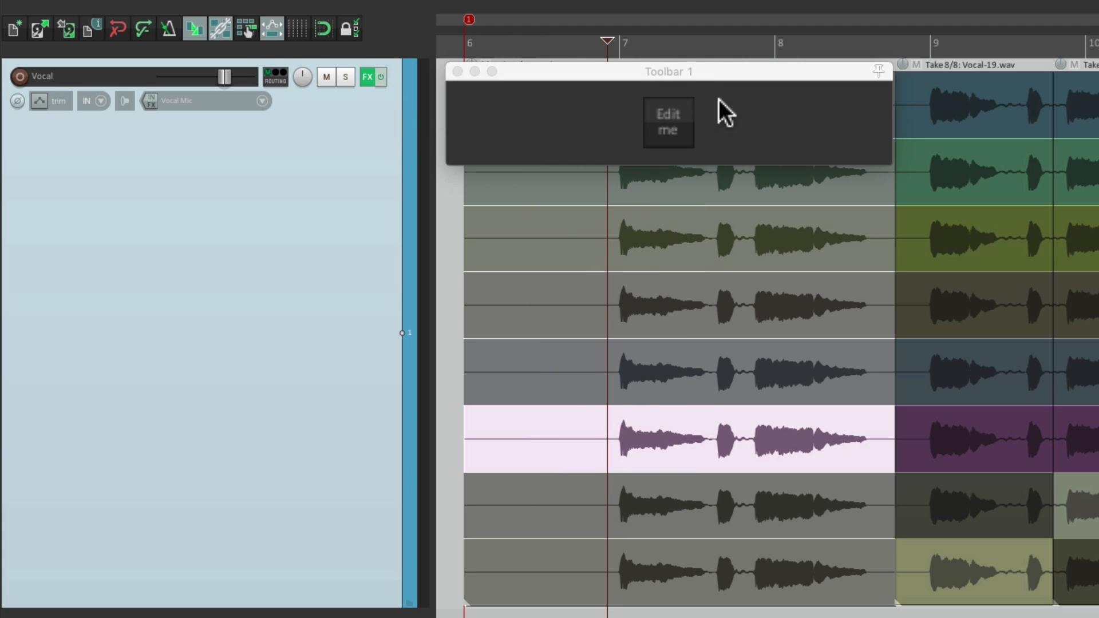
pyautogui.moveTo(694, 140)
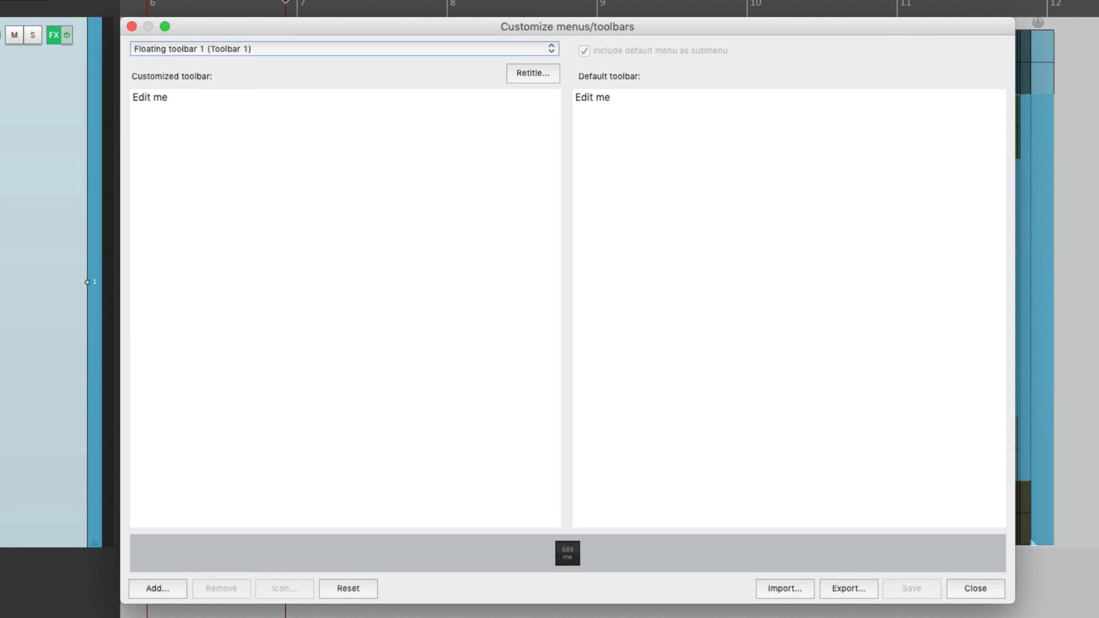
pyautogui.moveTo(457, 230)
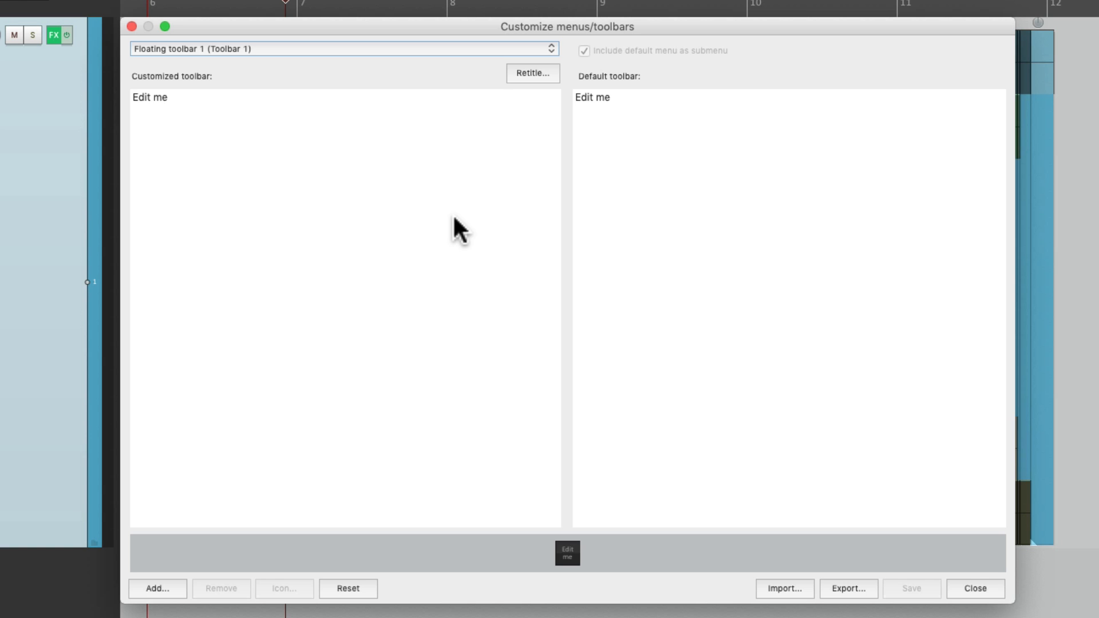
# - Remove the Edit me placeholder and add the Set 1st–8th take active actions to Toolbar 1
pyautogui.click(148, 96)
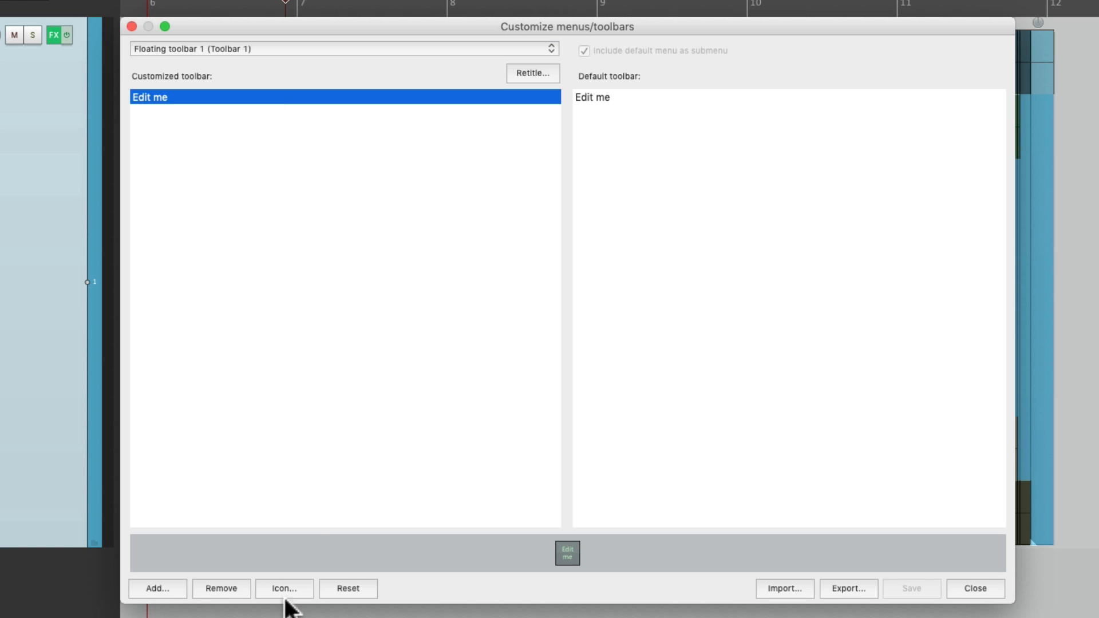
pyautogui.click(221, 589)
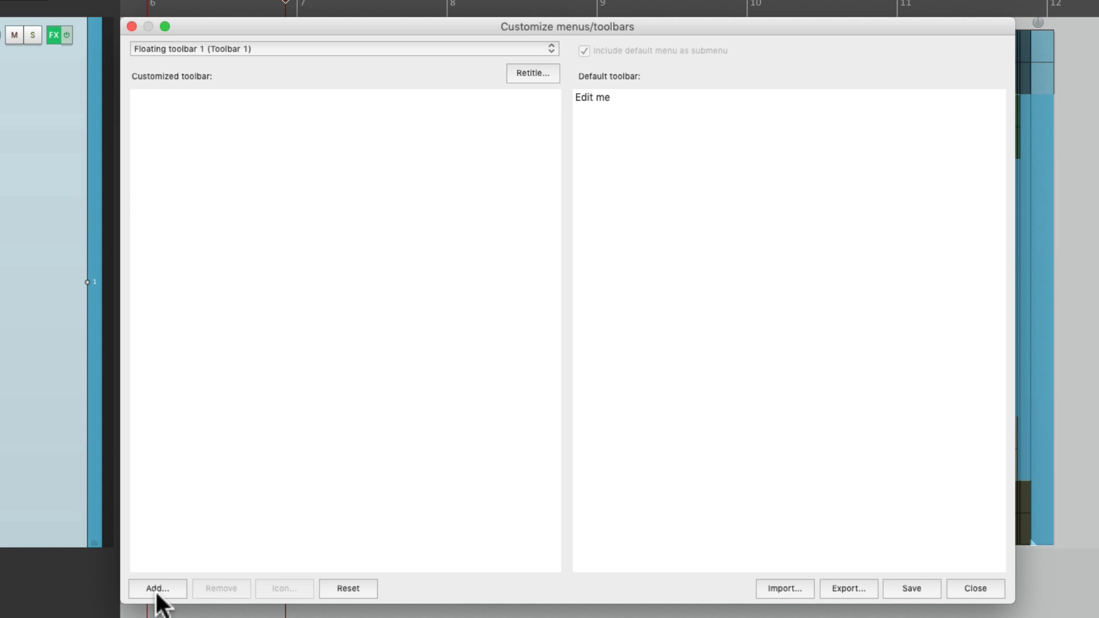
pyautogui.click(157, 589)
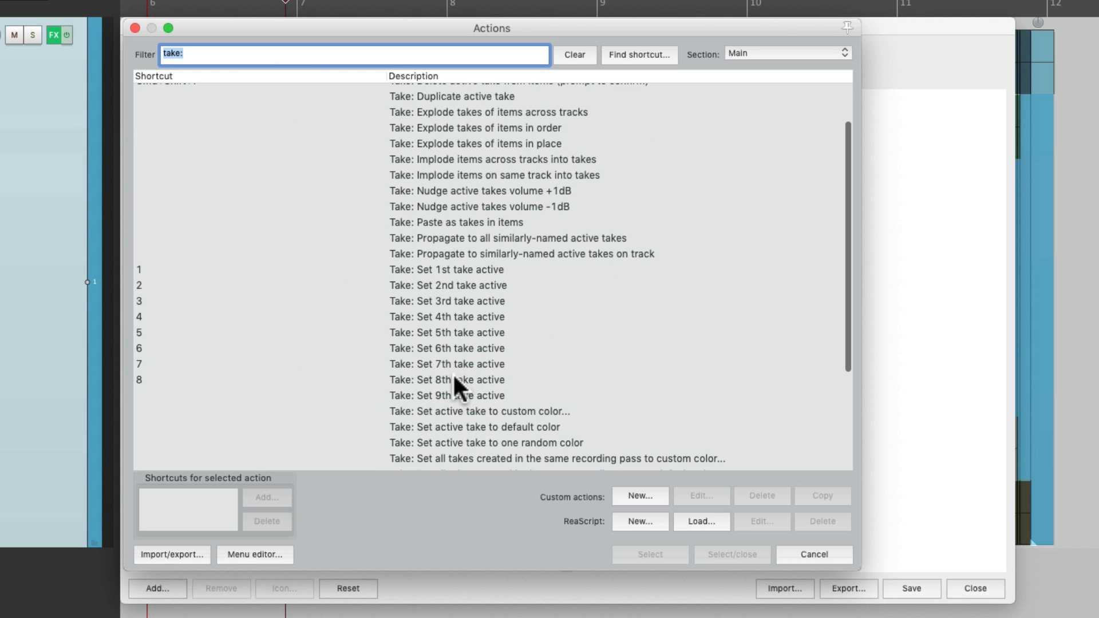
pyautogui.click(445, 378)
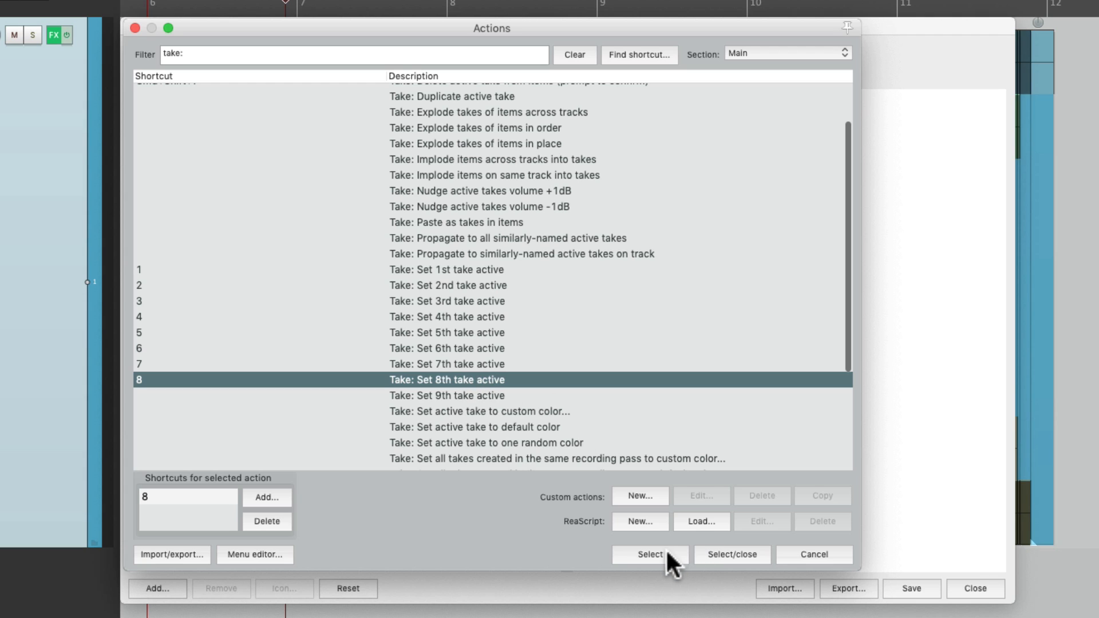
pyautogui.click(445, 364)
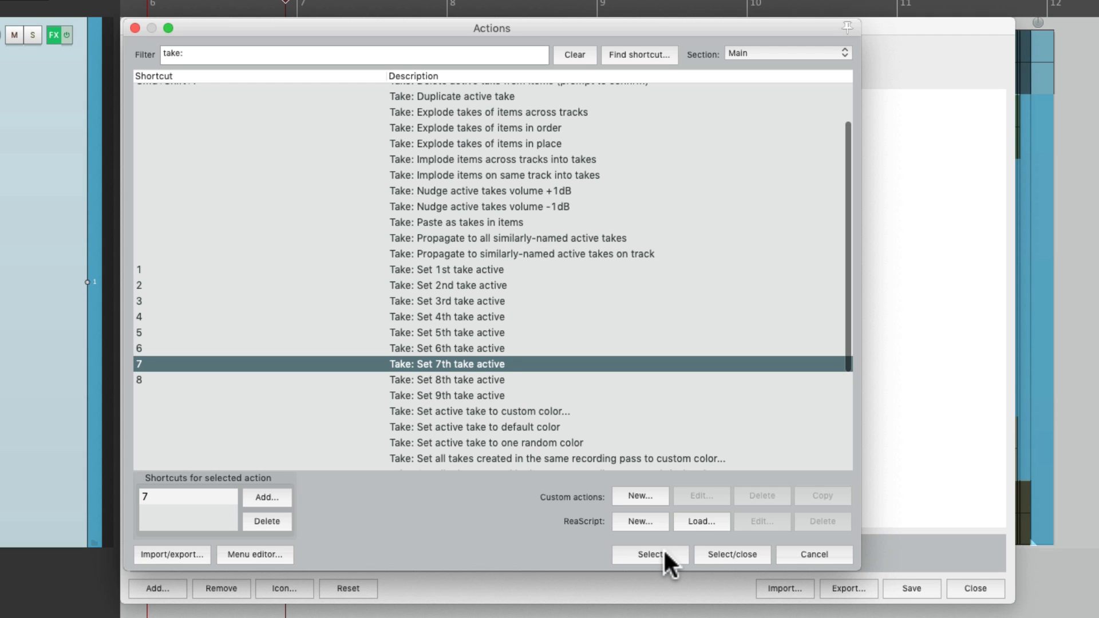
pyautogui.click(447, 348)
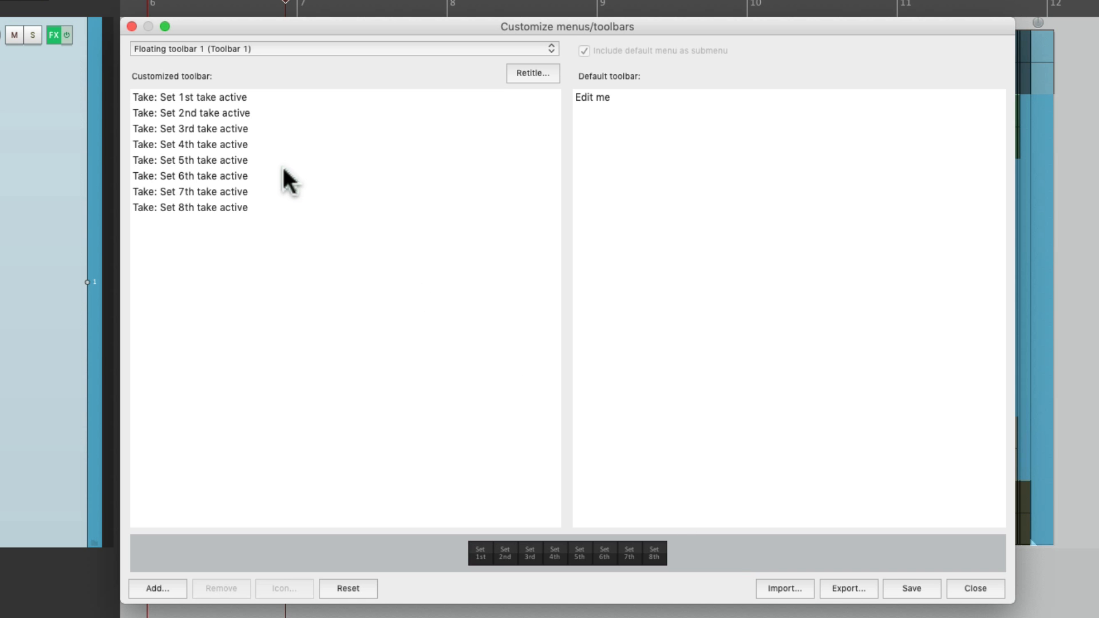
pyautogui.moveTo(641, 503)
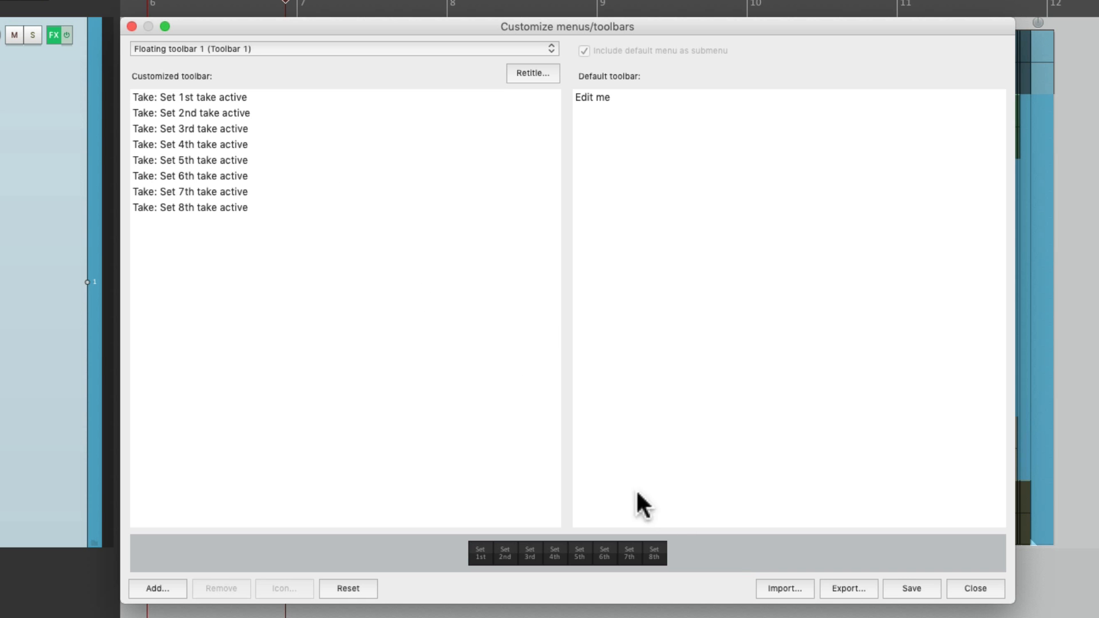
pyautogui.moveTo(486, 583)
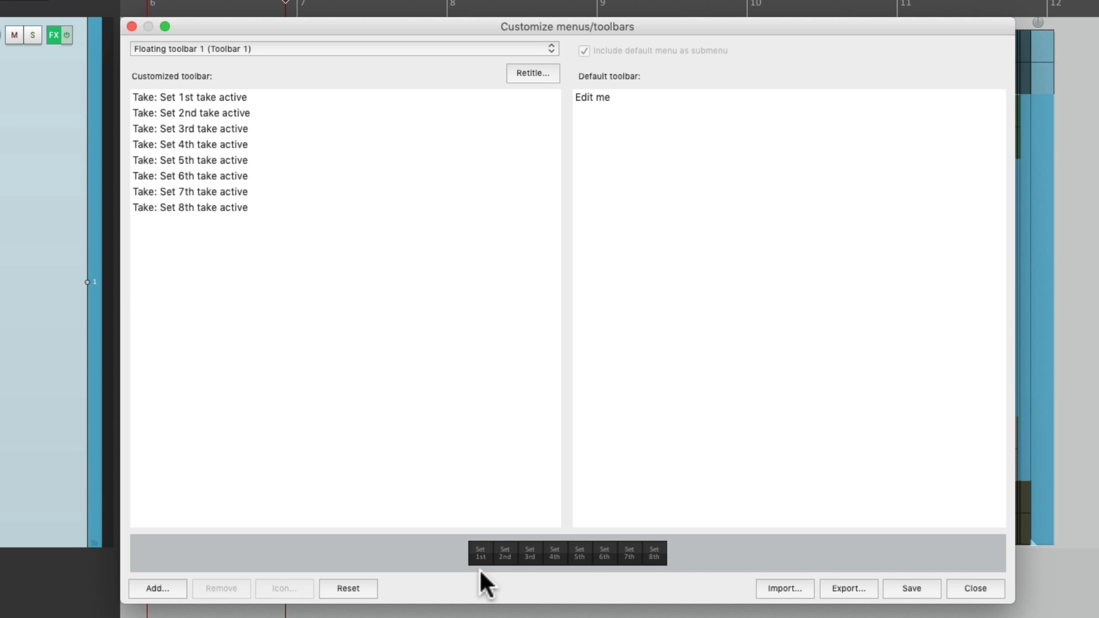
pyautogui.moveTo(650, 574)
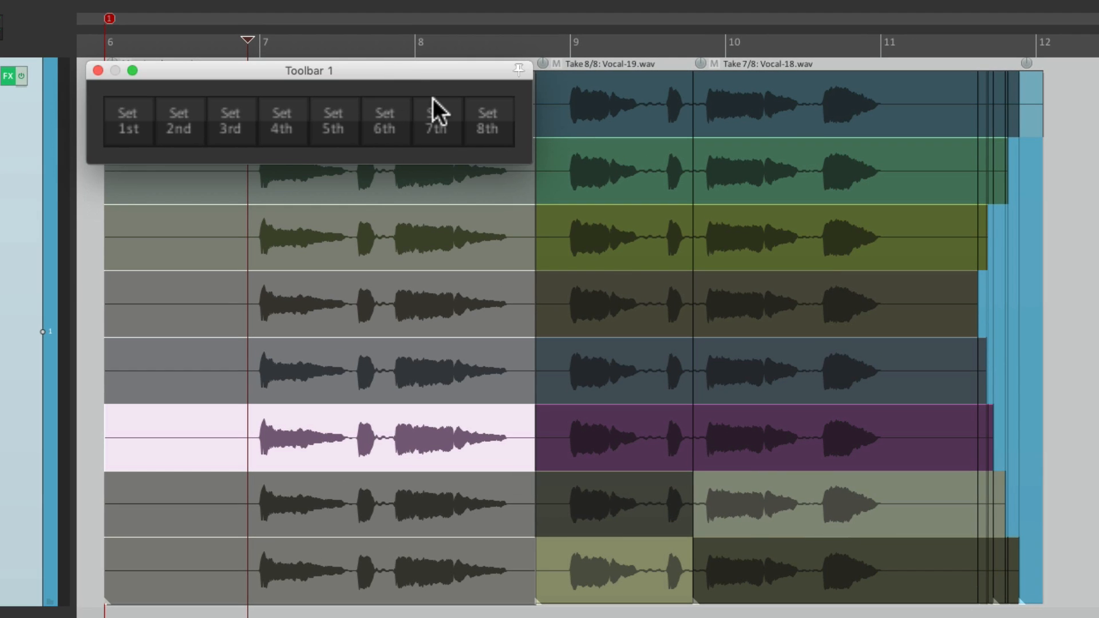
pyautogui.moveTo(426, 106)
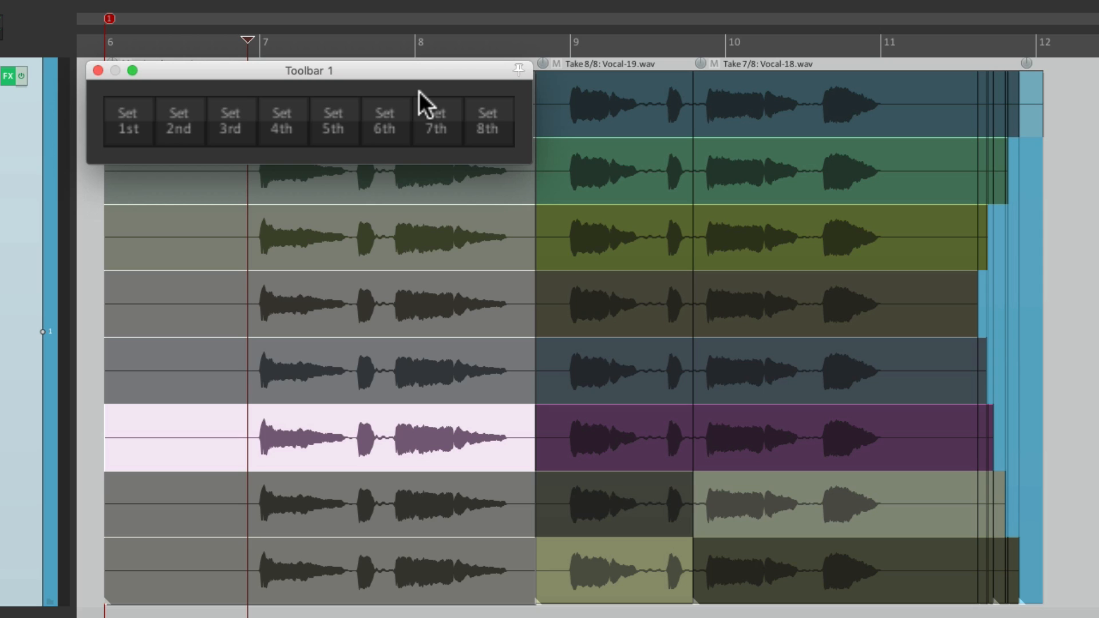
# - Position Toolbar 1 with its eight take buttons in the toolbar docker
pyautogui.rightClick(420, 105)
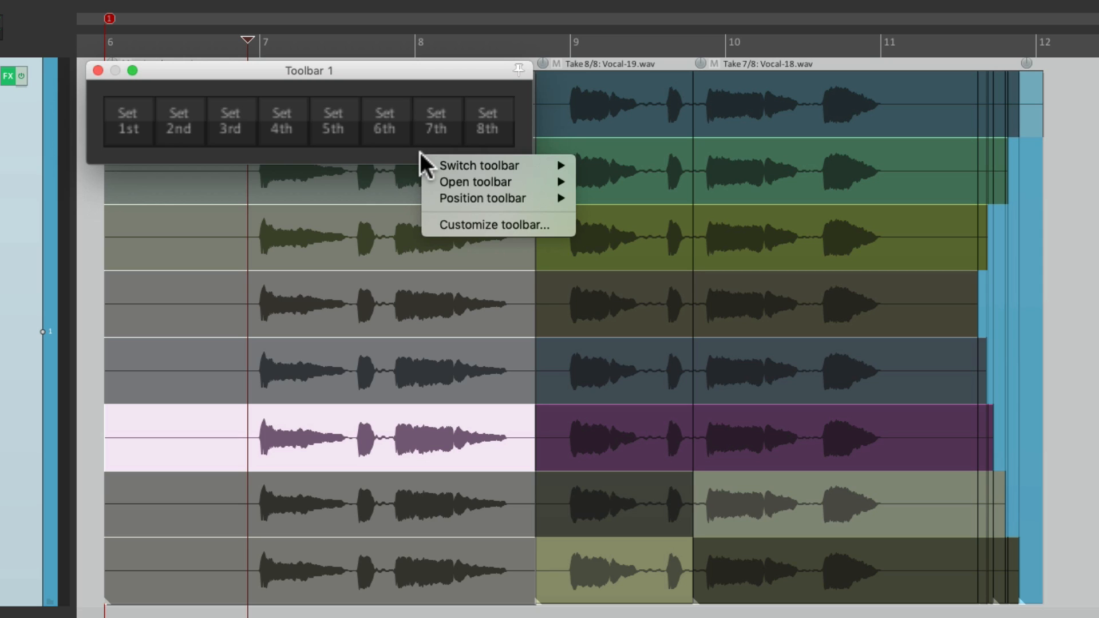
pyautogui.moveTo(481, 198)
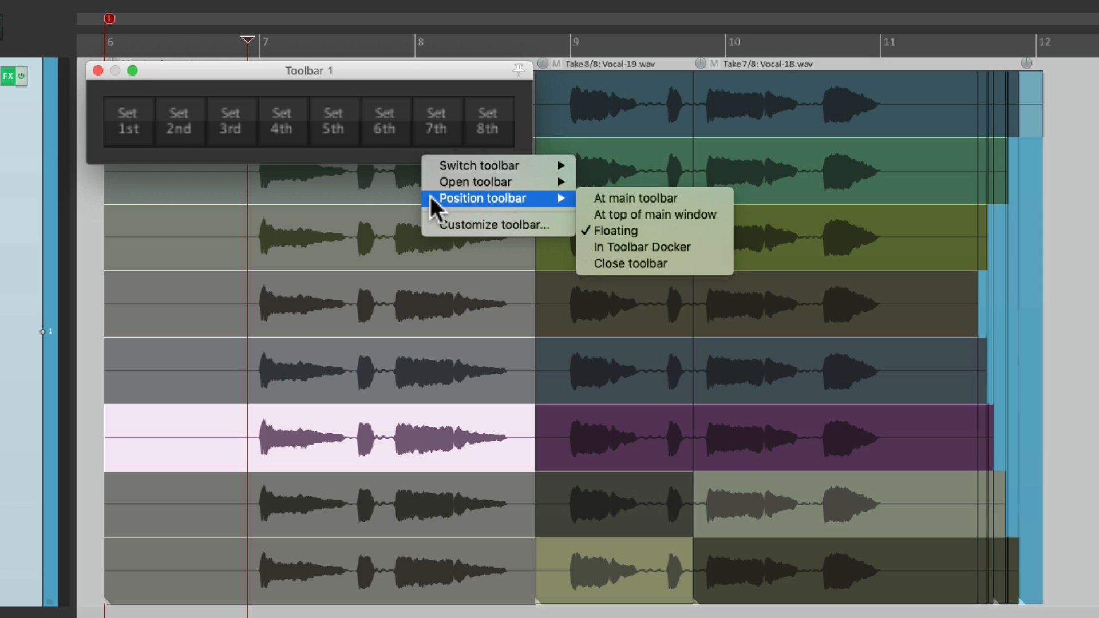
pyautogui.moveTo(719, 260)
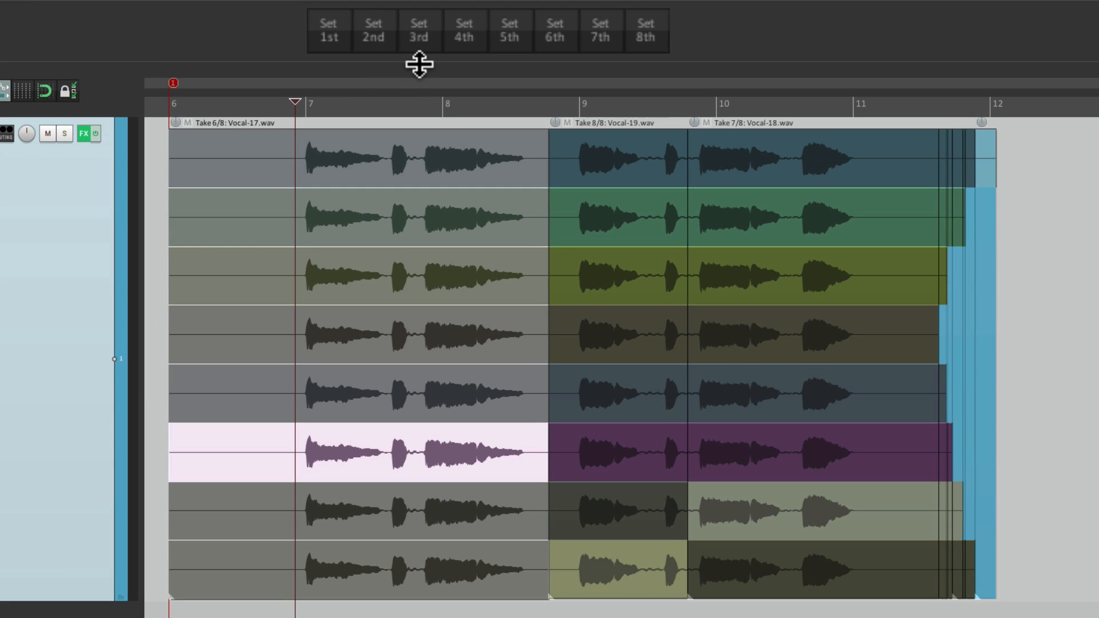
pyautogui.moveTo(450, 127)
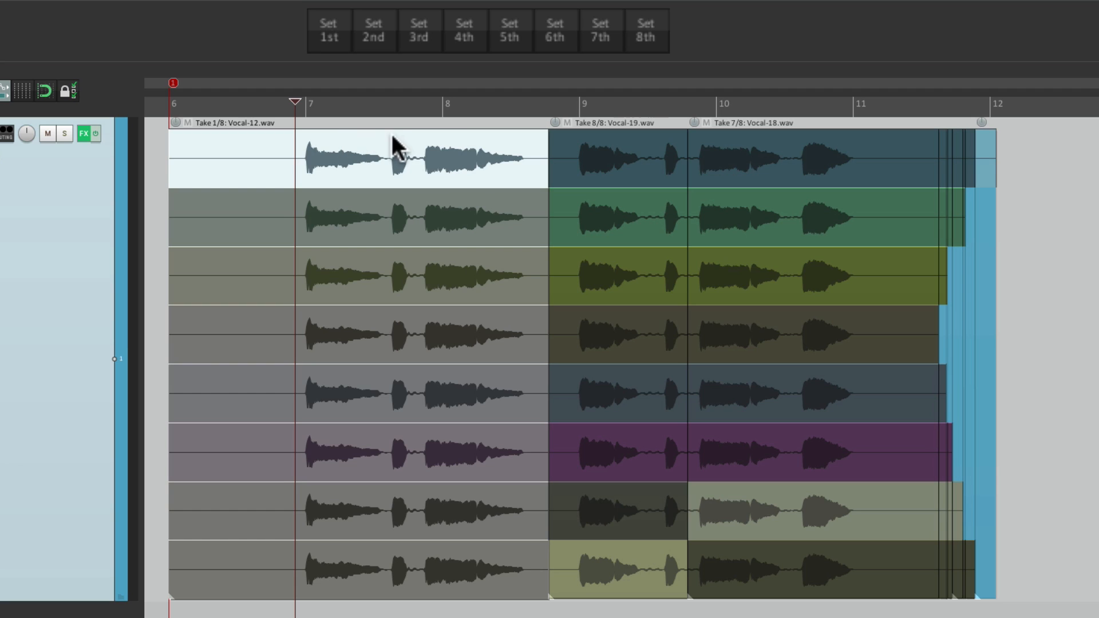
# - Audition takes 3 and others on the vocal pieces via the toolbar take buttons
pyautogui.click(418, 30)
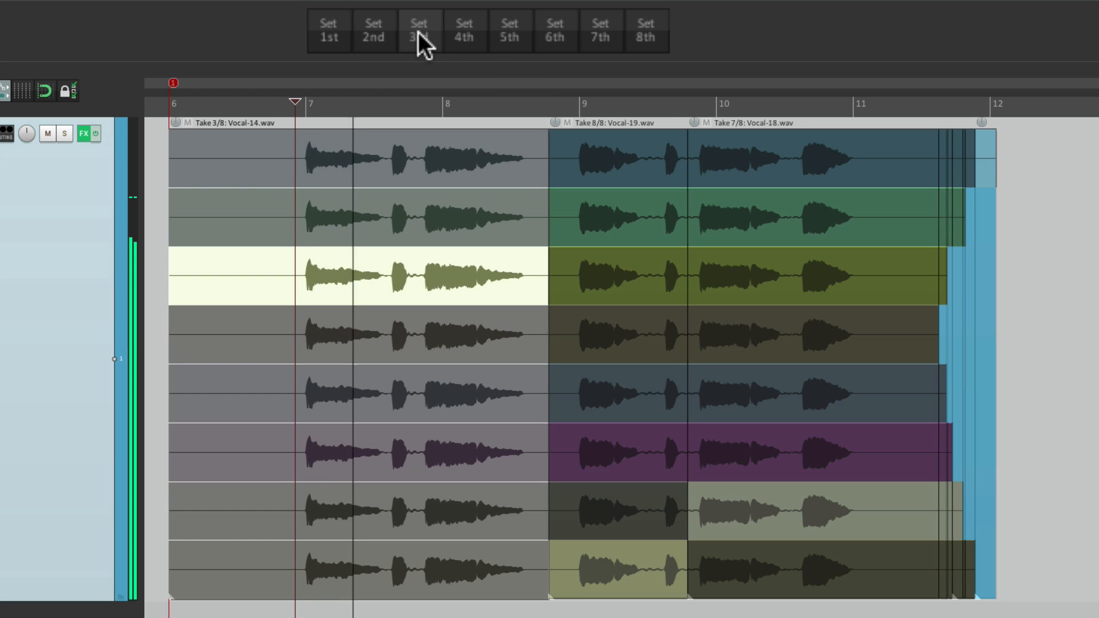
pyautogui.click(509, 30)
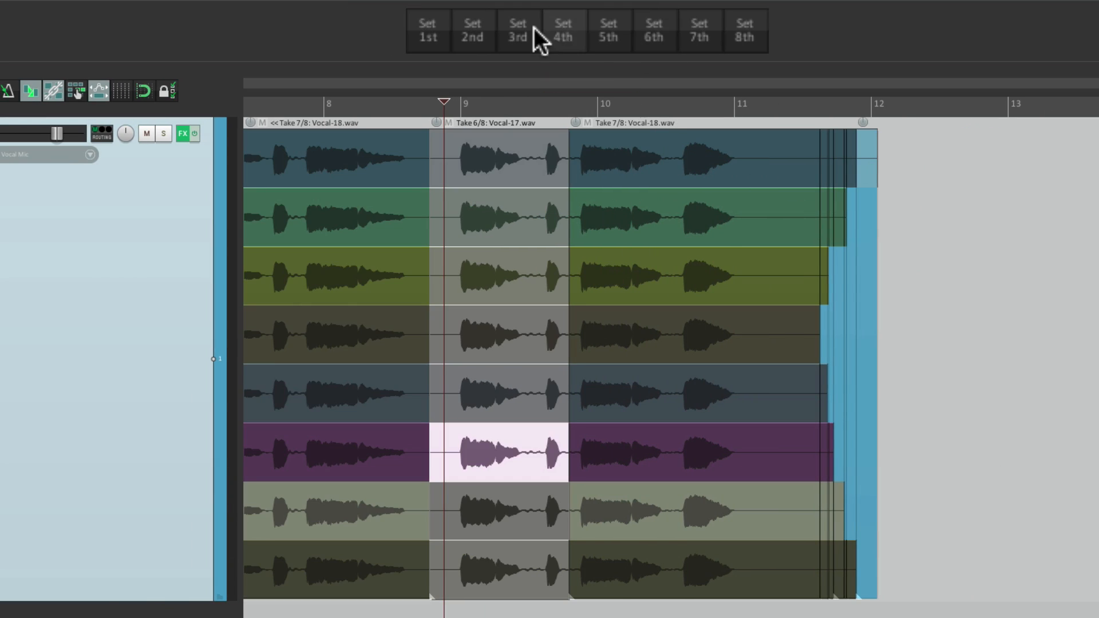
pyautogui.click(518, 29)
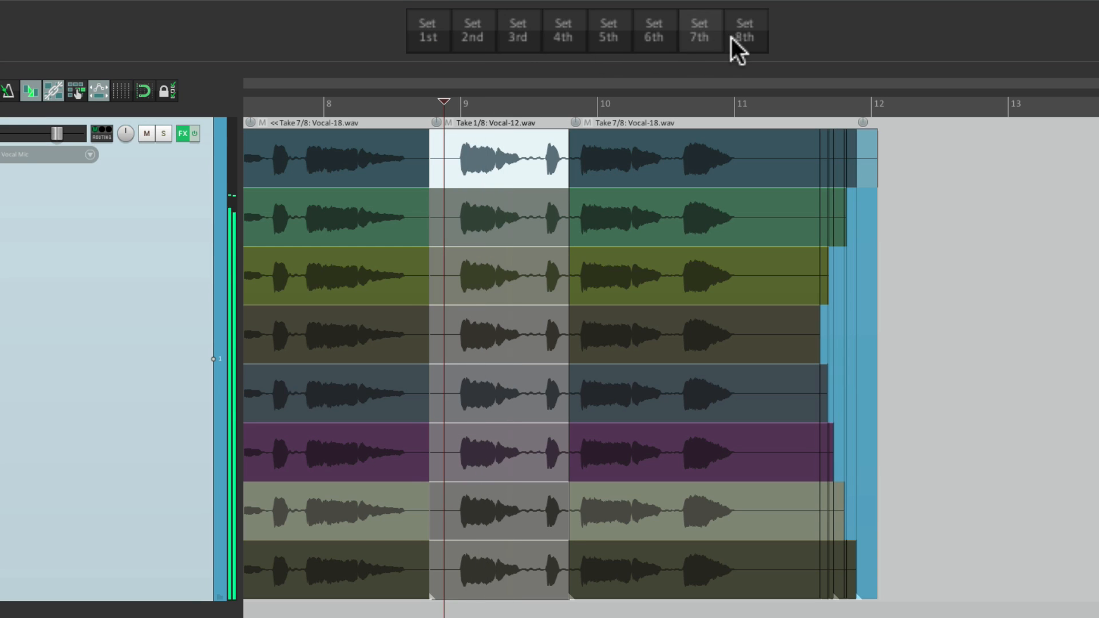
# - Try takes 8 and 3 on the short piece near bar 9, leaving it on take 7
pyautogui.click(744, 30)
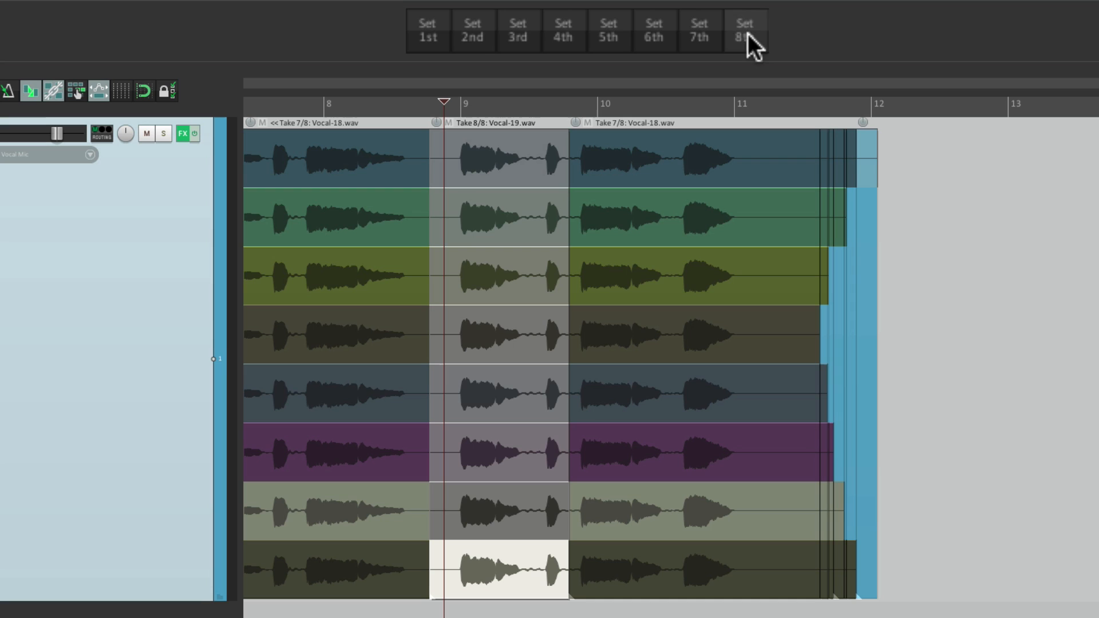
pyautogui.click(744, 29)
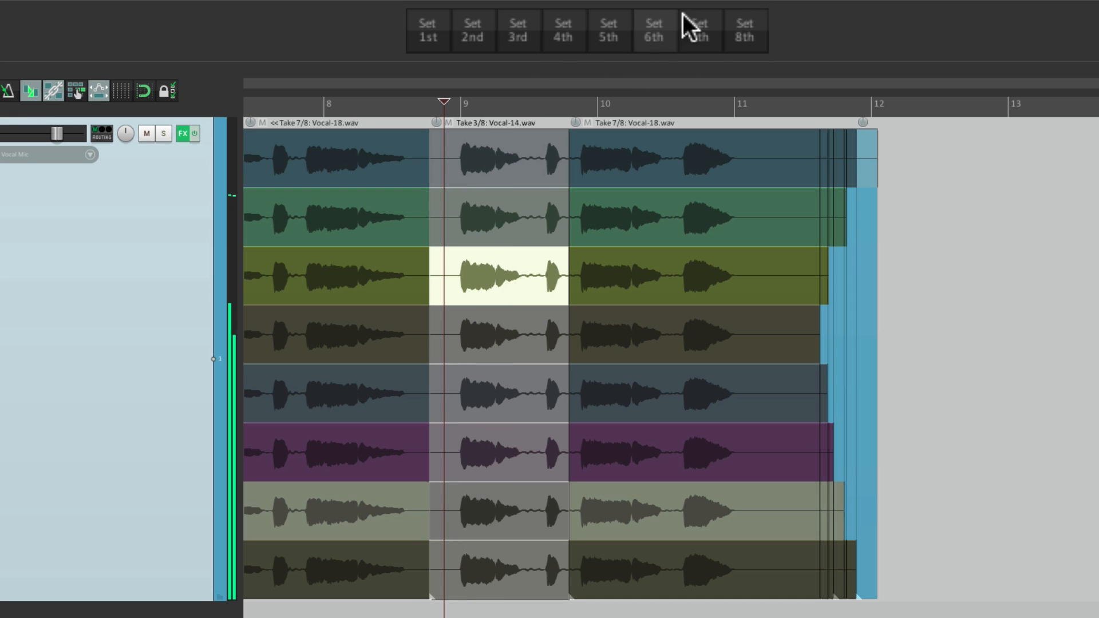
pyautogui.click(698, 30)
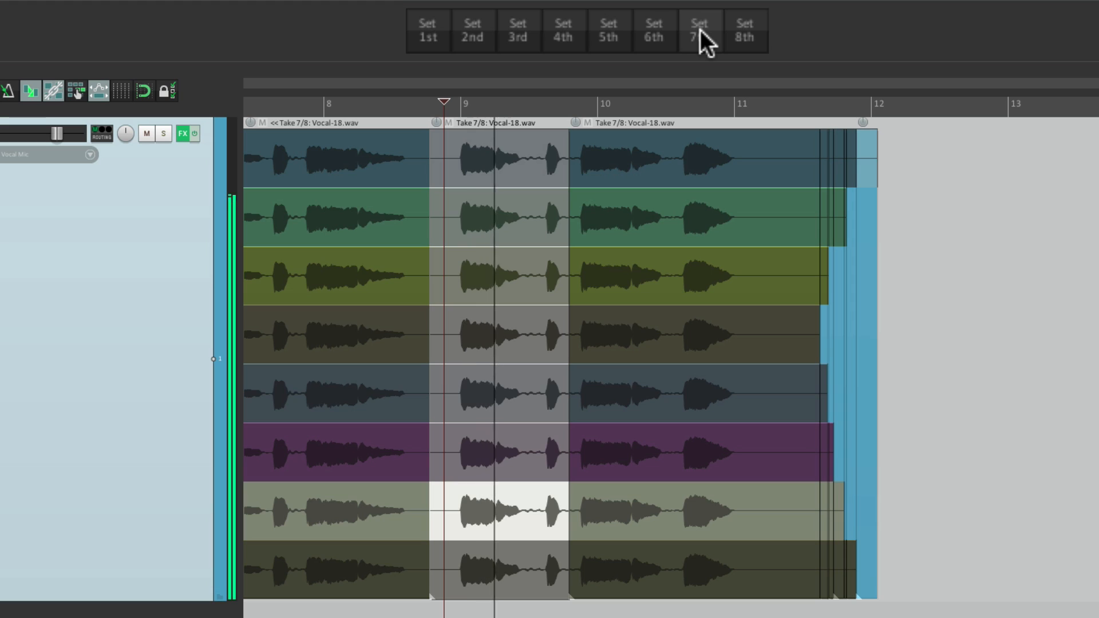